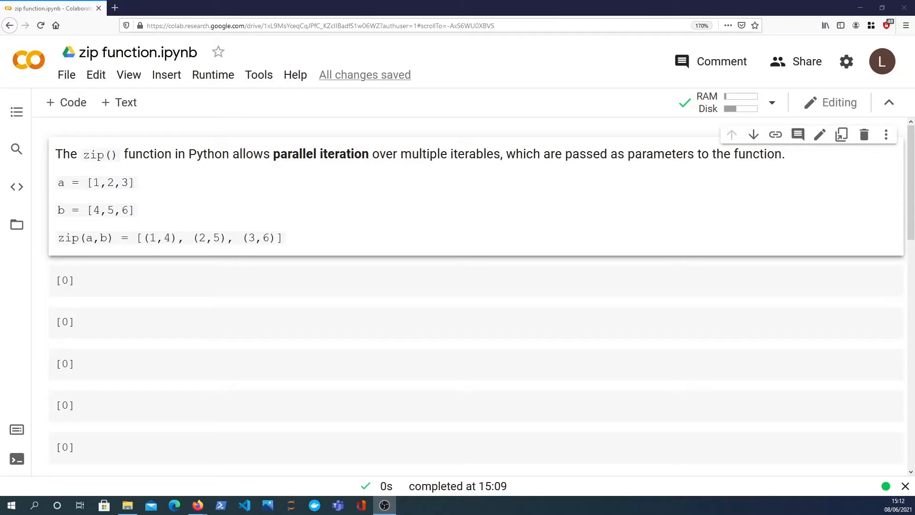
mouse_move(191, 189)
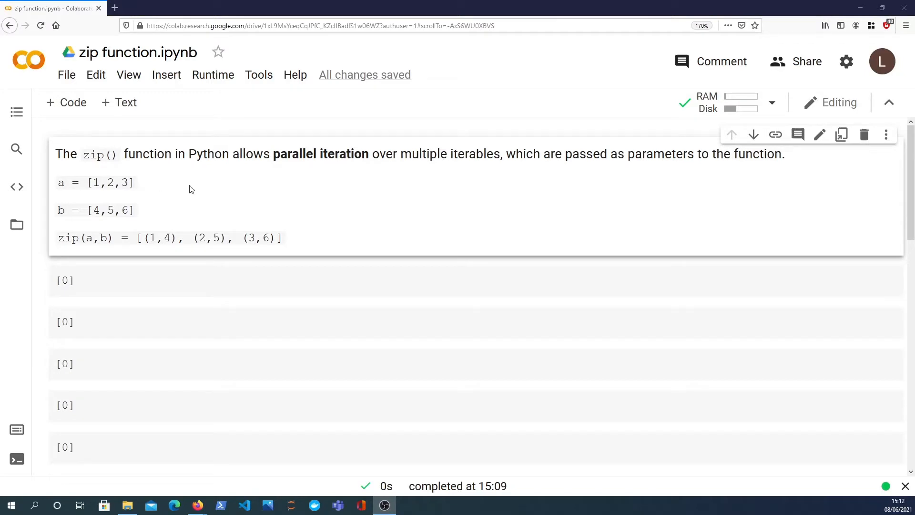
mouse_move(123, 309)
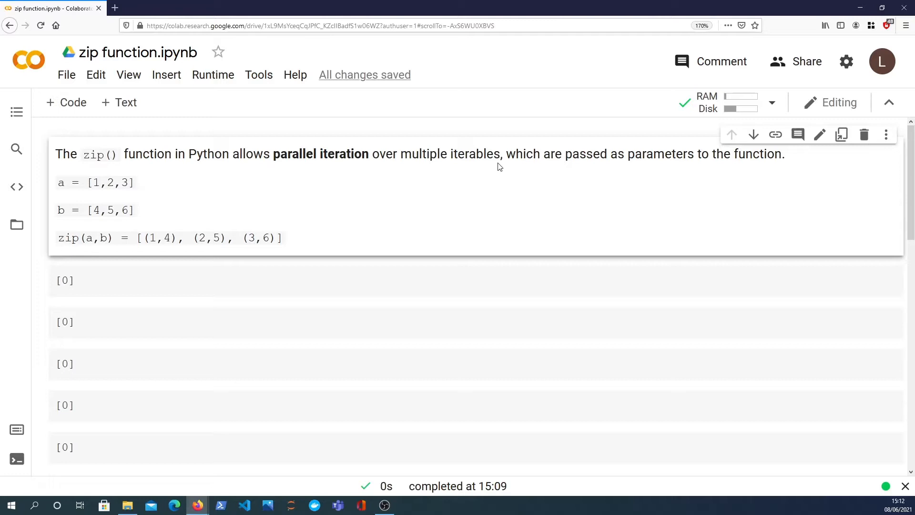
mouse_move(137, 177)
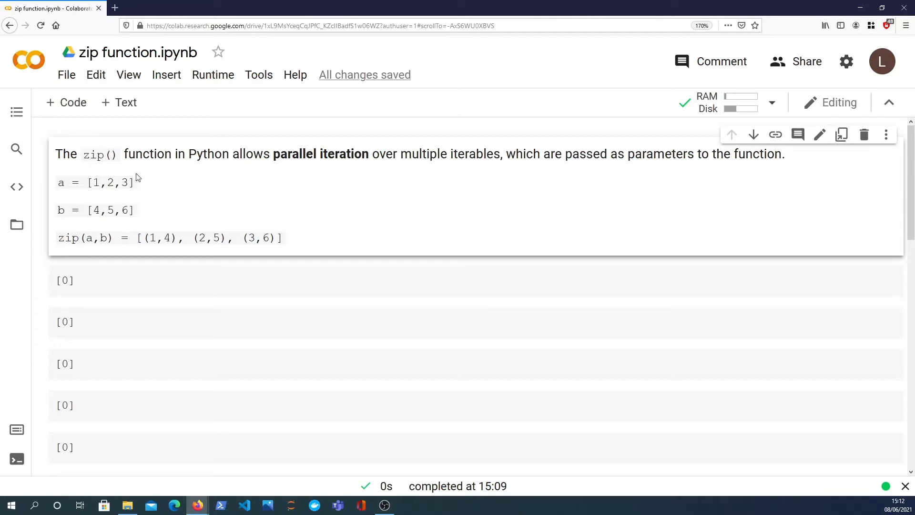
mouse_move(140, 189)
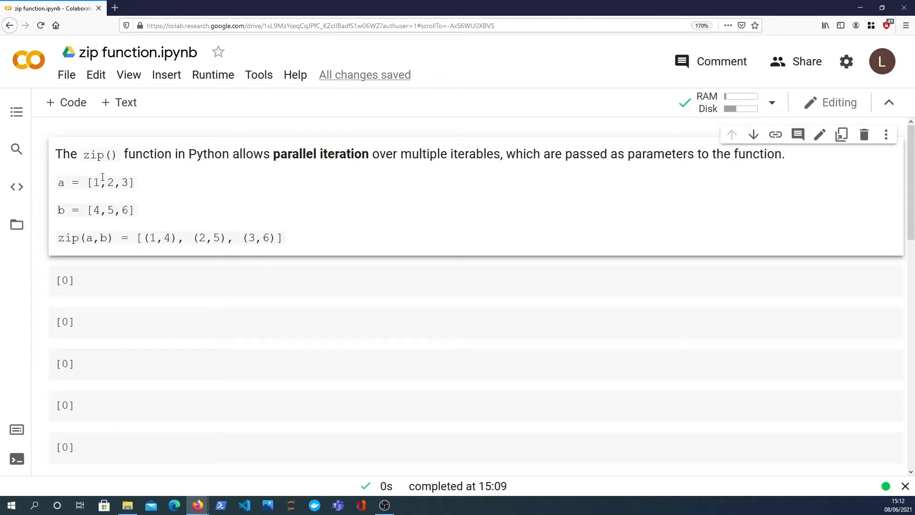
mouse_move(102, 192)
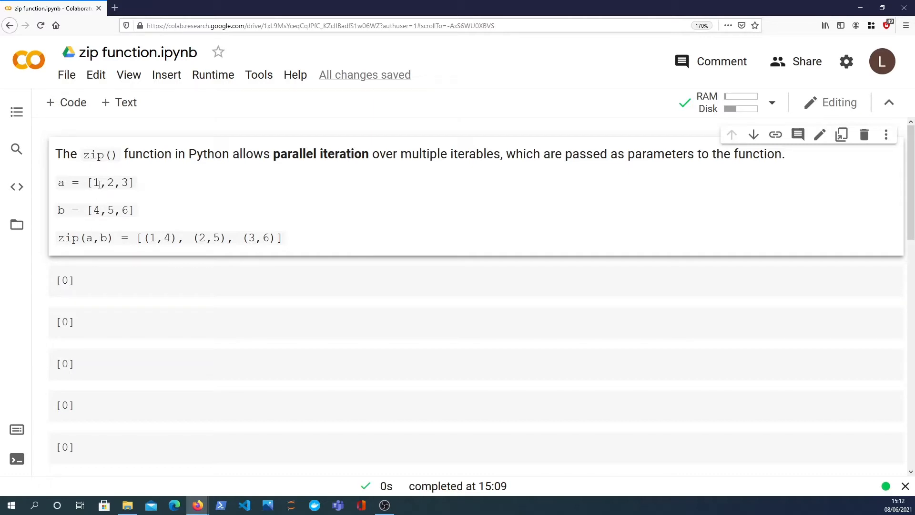
Step: Highlight elements of list a and the resulting zip pairs in the explanation cell
double_click(95, 183)
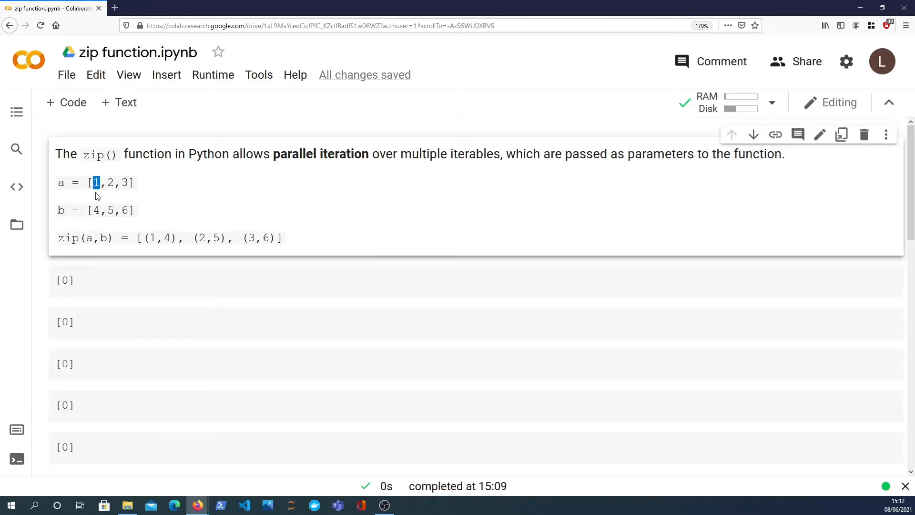
mouse_move(99, 209)
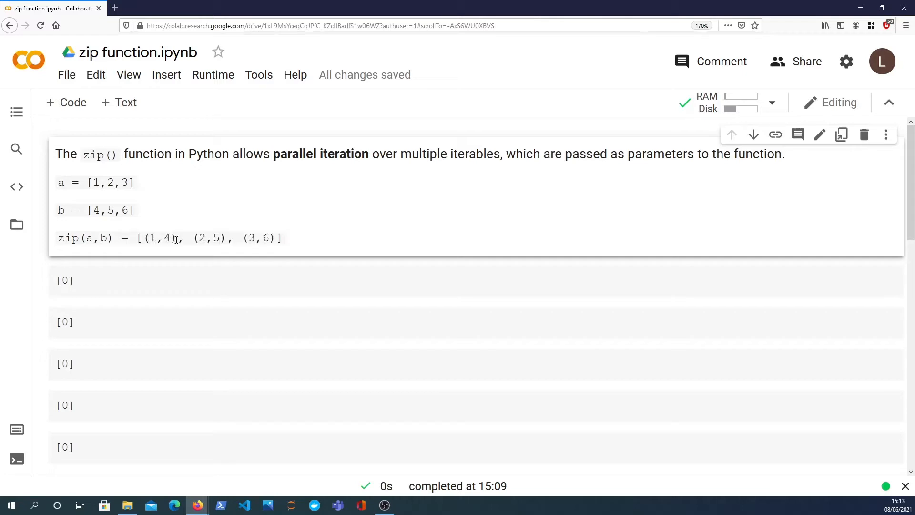
double_click(160, 237)
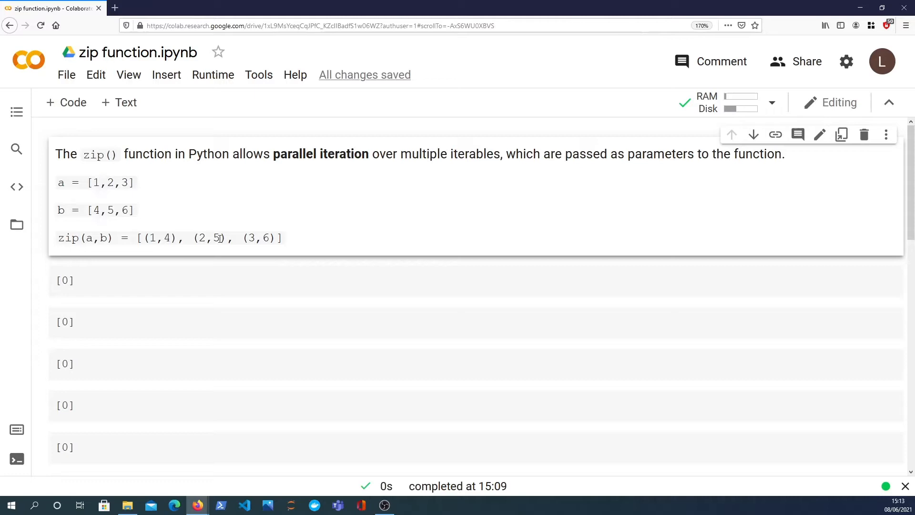
double_click(110, 182)
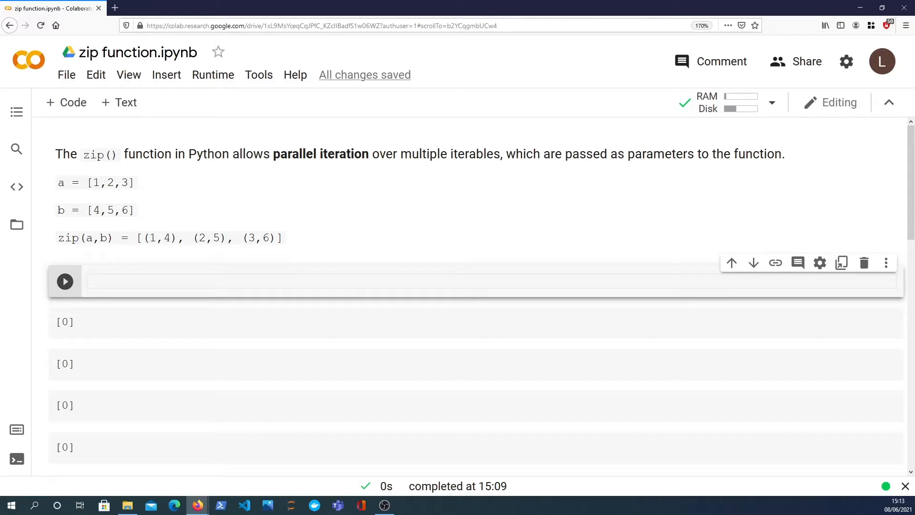
mouse_move(128, 263)
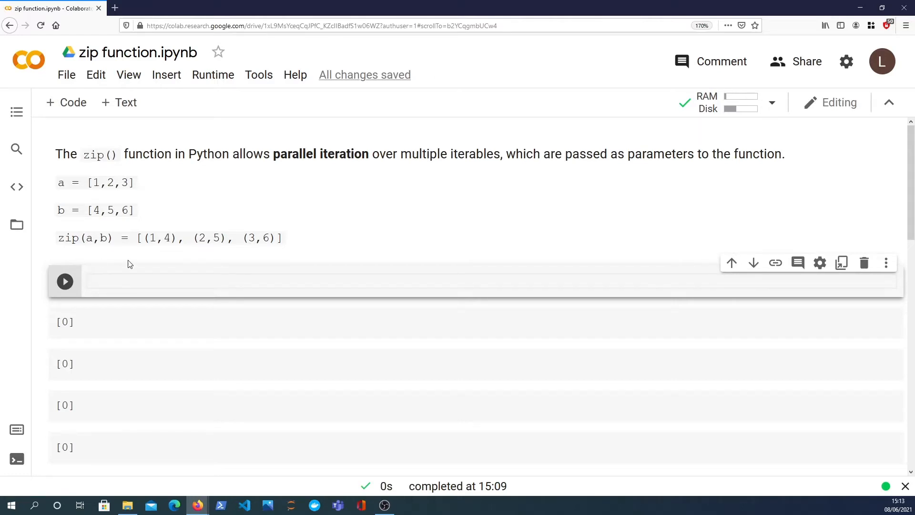
Step: Write 'for idx in range(len(people))' under the people and ages lists
scroll(down, 3)
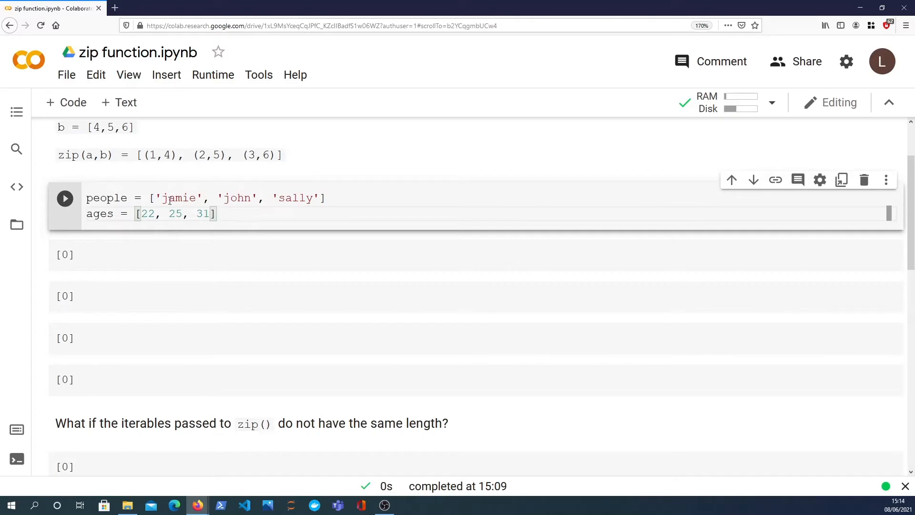
mouse_move(99, 220)
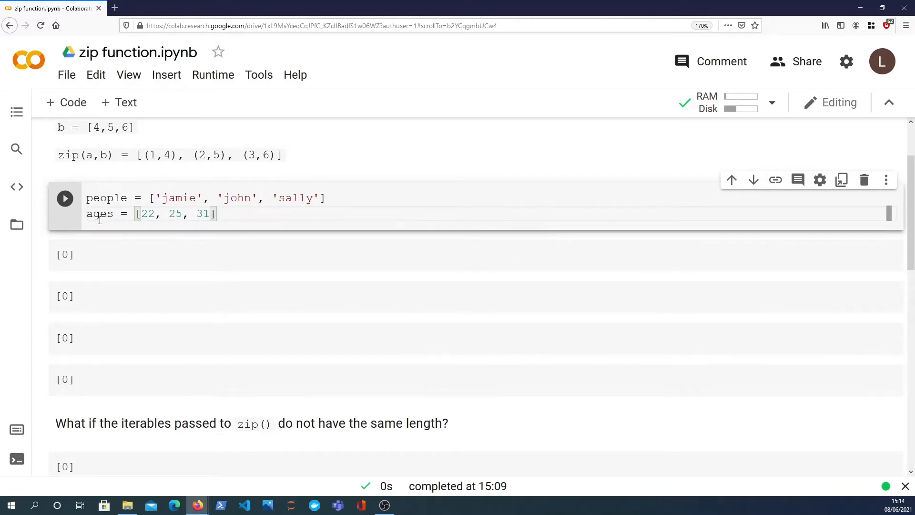
text(f)
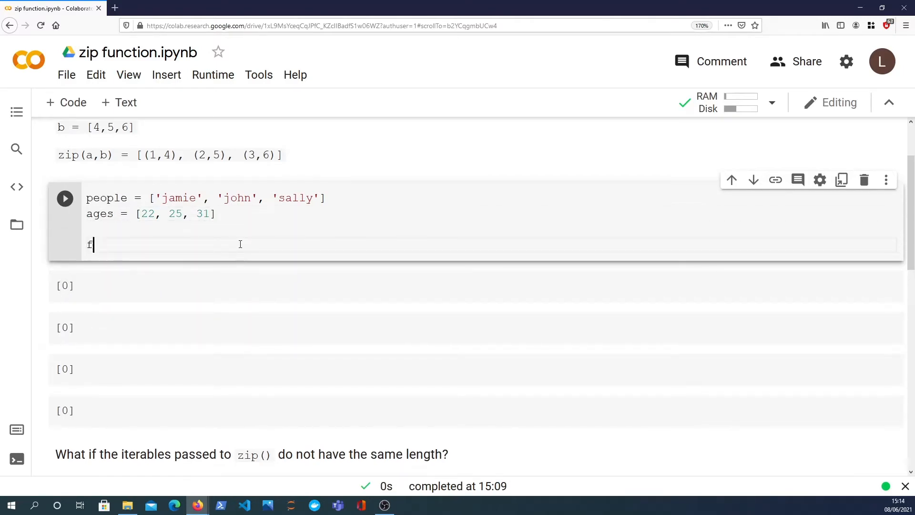
text(or)
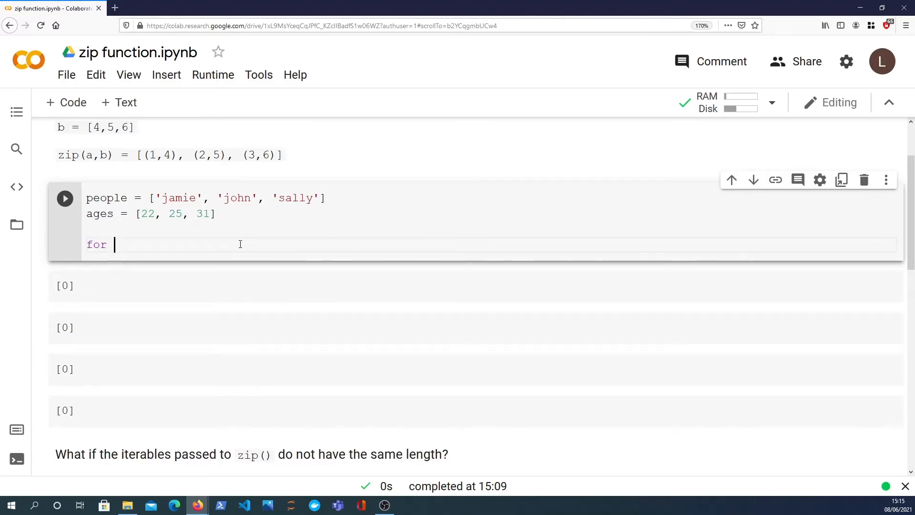
text(idx in rang)
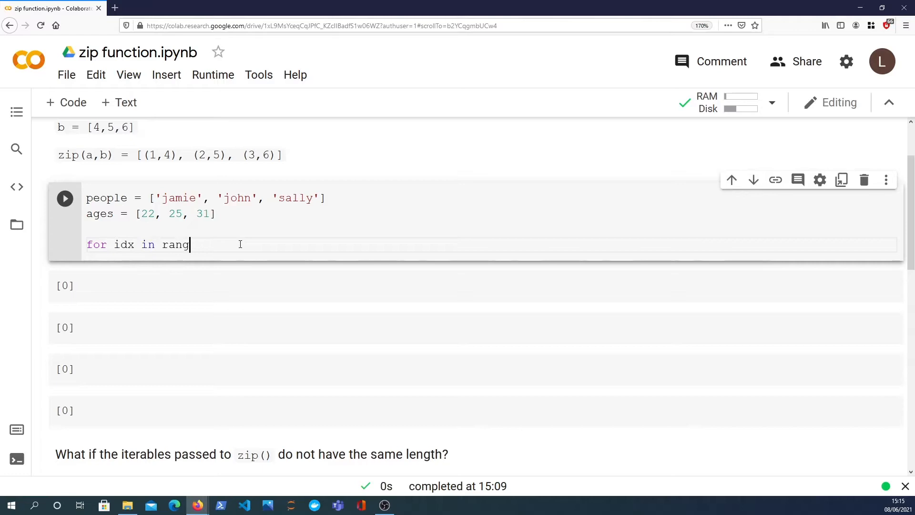
text(e()
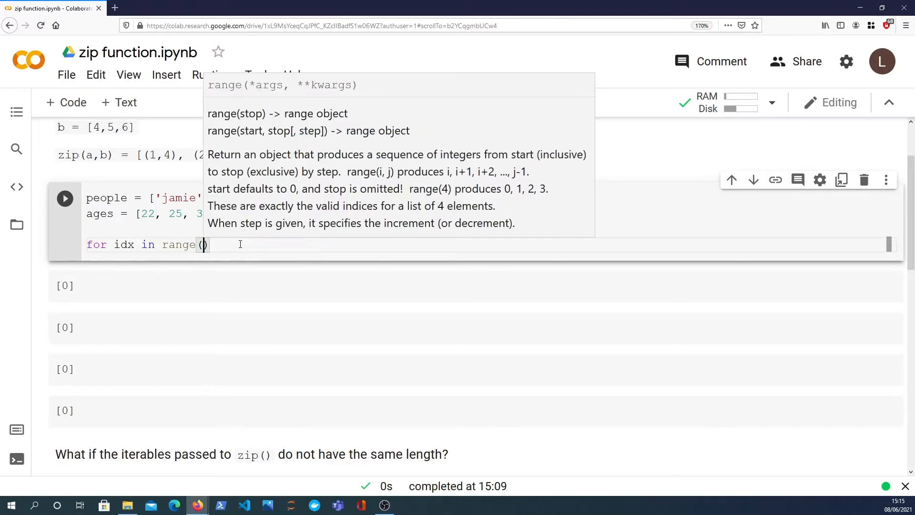
text(len(people)
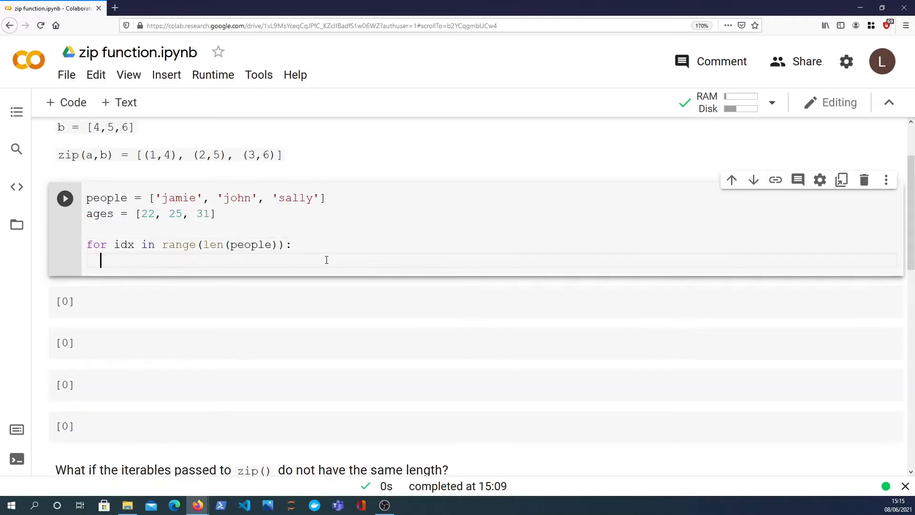
Step: Add the loop body printing people[idx], ages[idx]
text(pe)
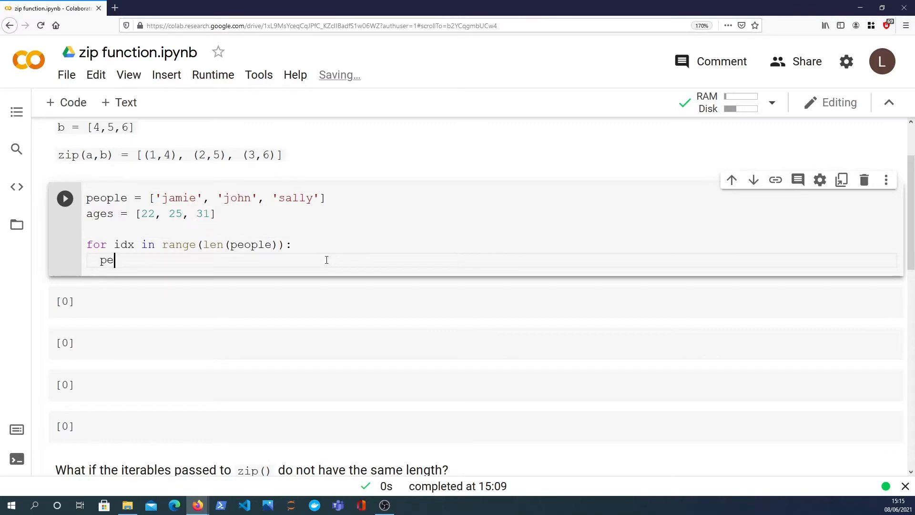
text(ople[idx])
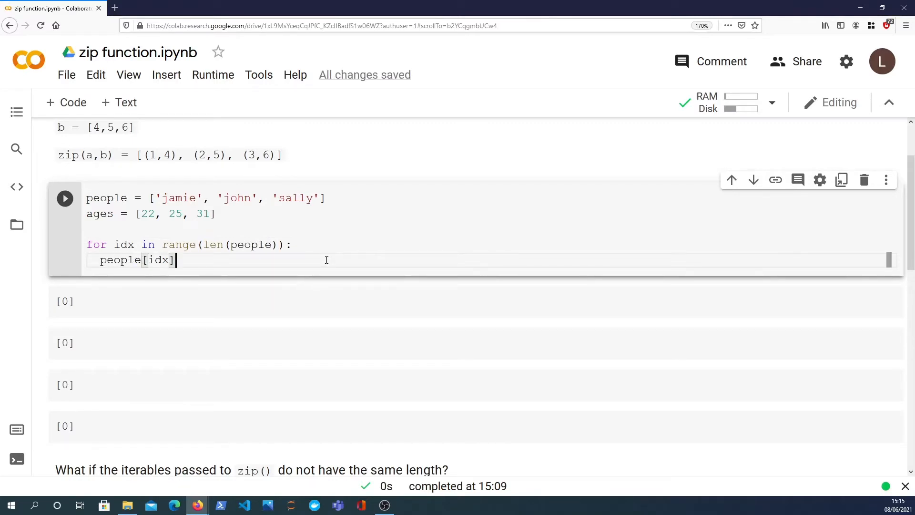
text(, a)
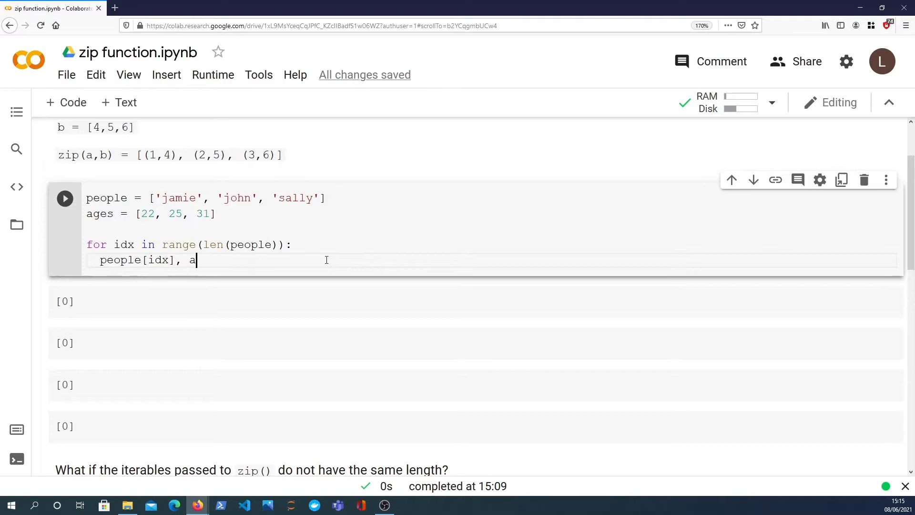
text(ges[idx])
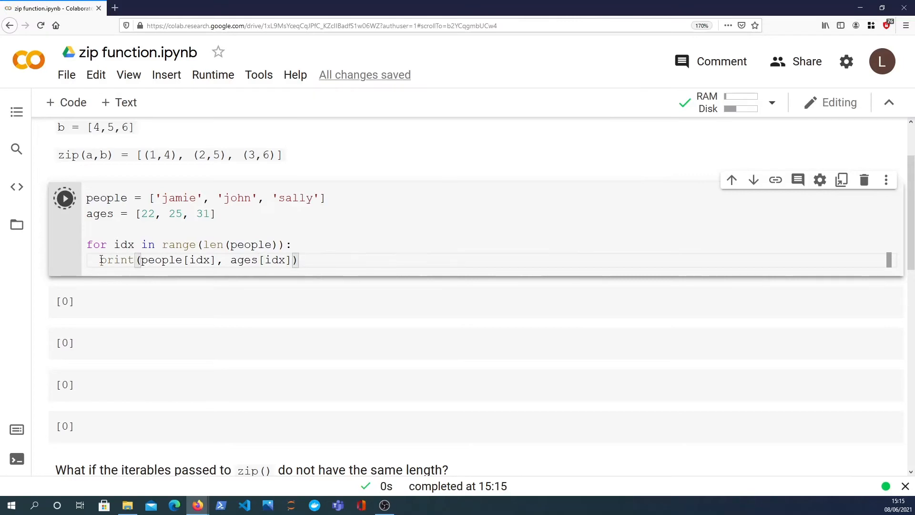
Step: Run the index-based loop and point out the name jamie in the list
click(65, 198)
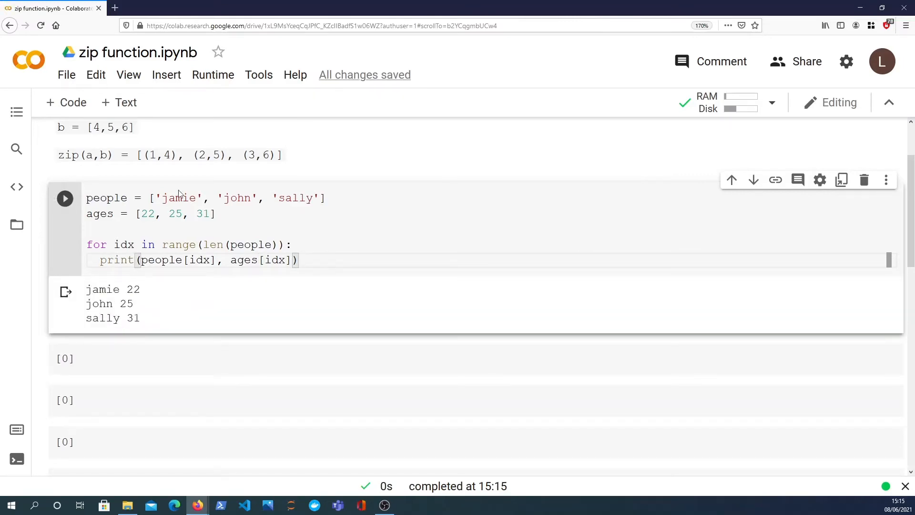
double_click(180, 198)
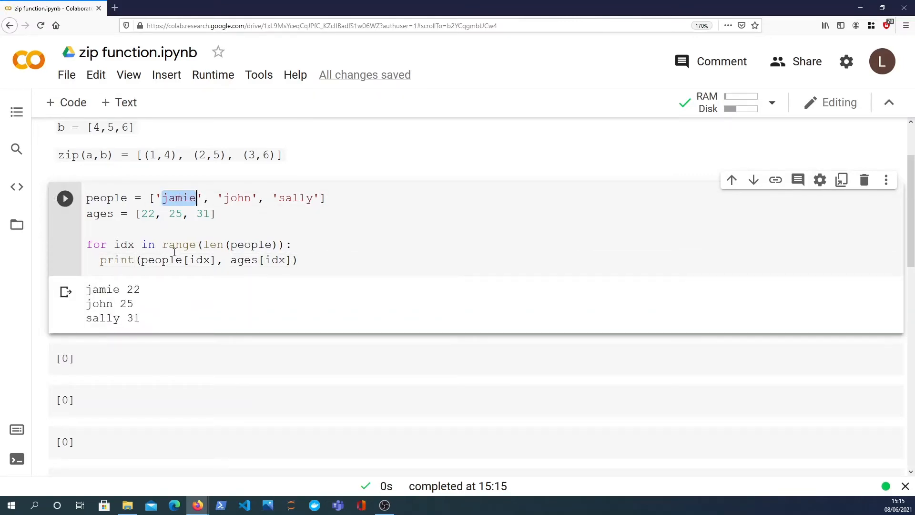
mouse_move(185, 208)
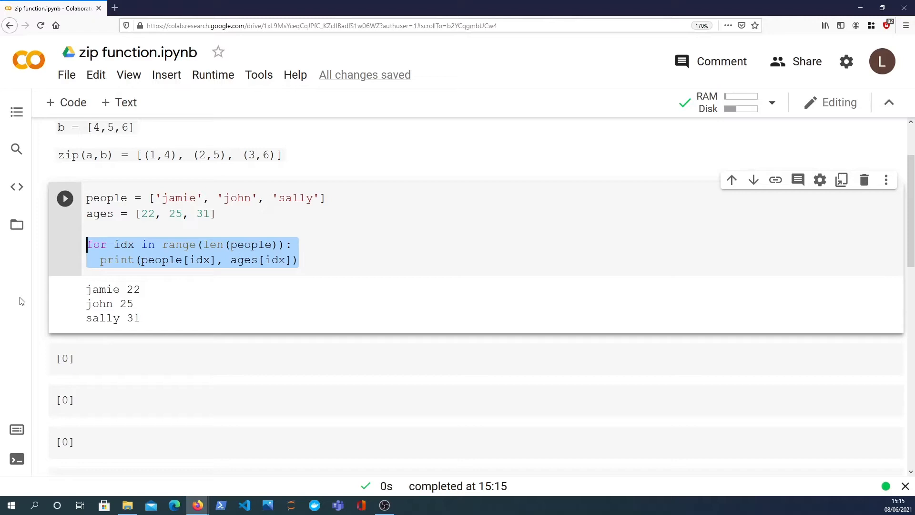
Step: Replace the loop with list(zip(people, ages)) yielding [('jamie', 22), ('john', 25), ('sally', 31)]
key(Delete)
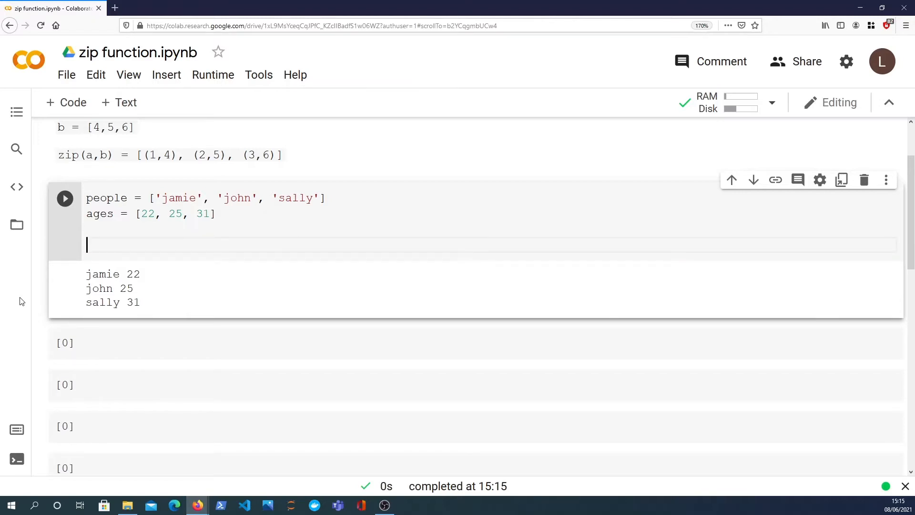
text(zip)
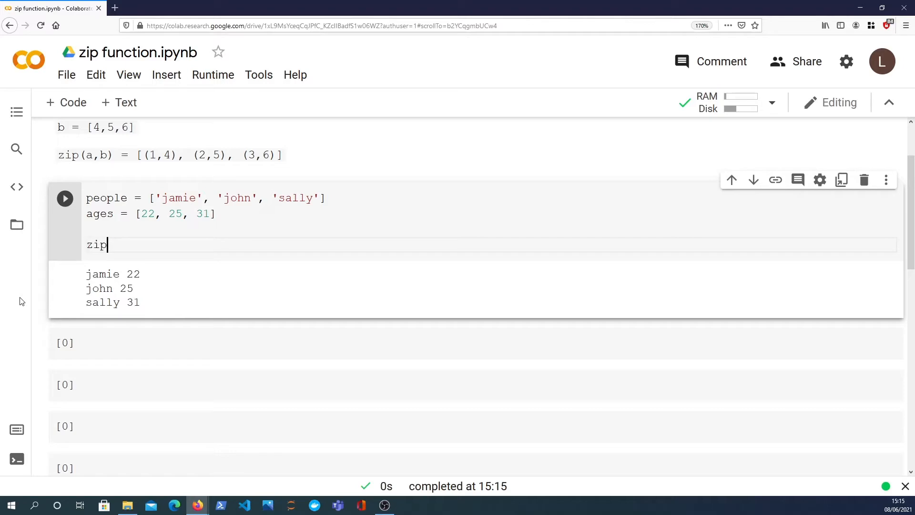
text((people, ages)
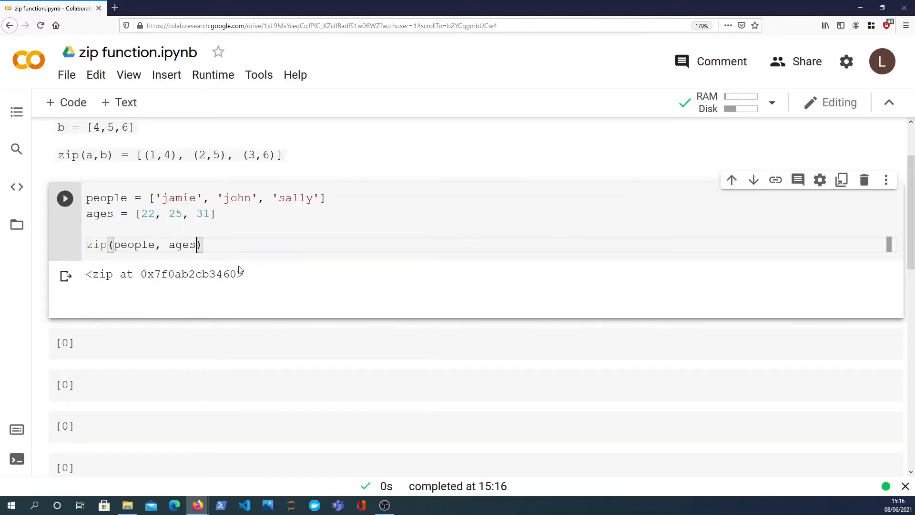
text(list()
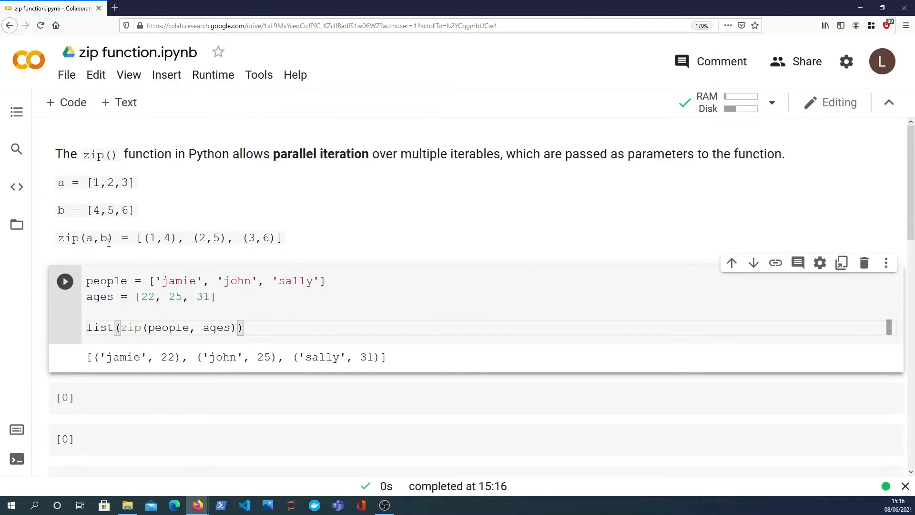
scroll(down, 3)
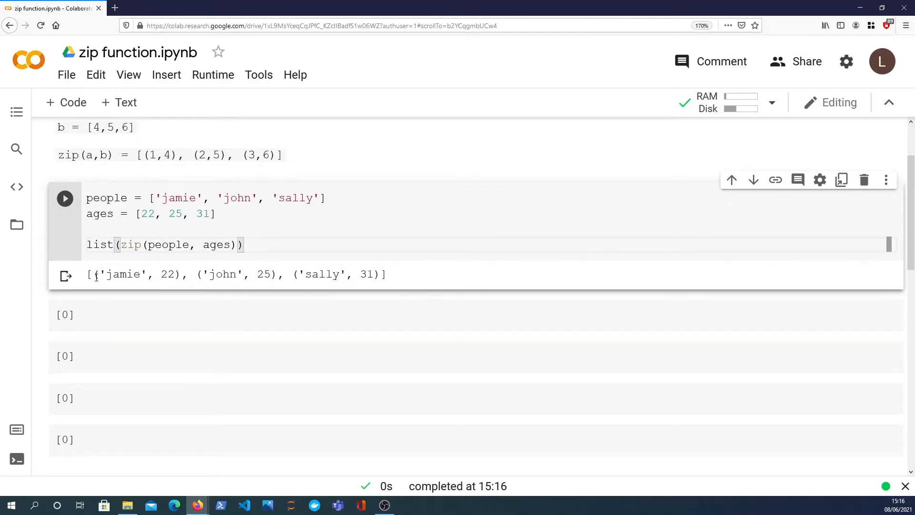
double_click(180, 198)
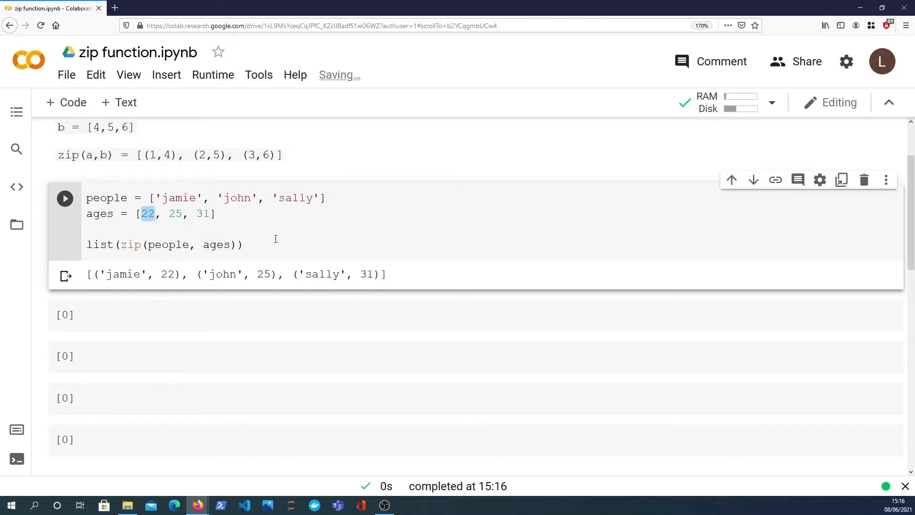
Step: Write 'for person, age in zip(people, ages): print(person, age)'
text(f)
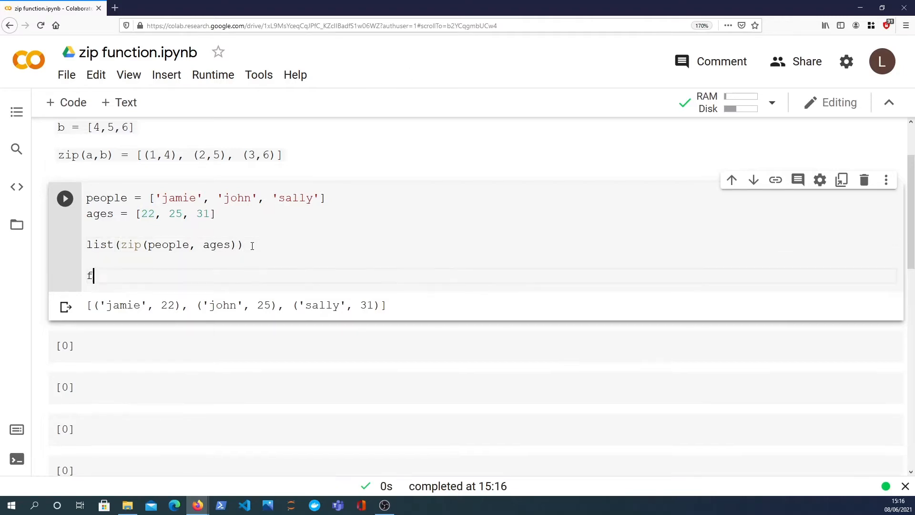
text(or pers)
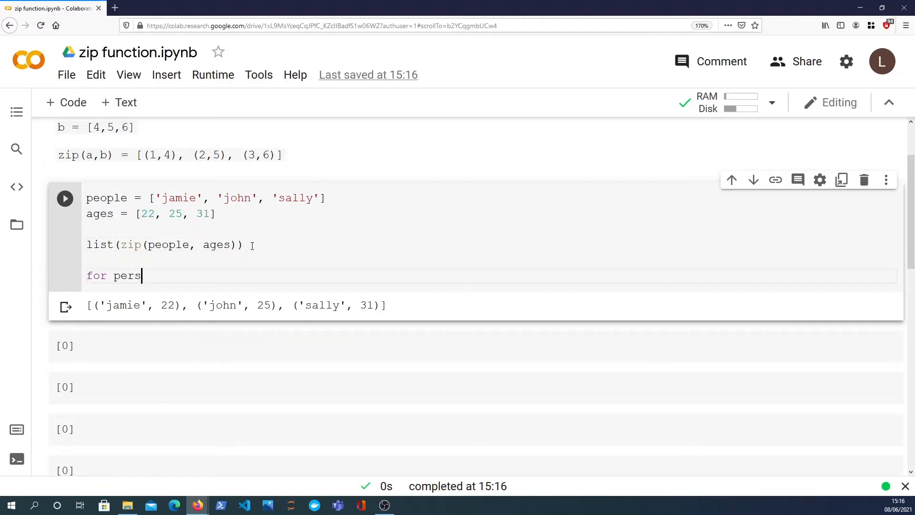
text(on,)
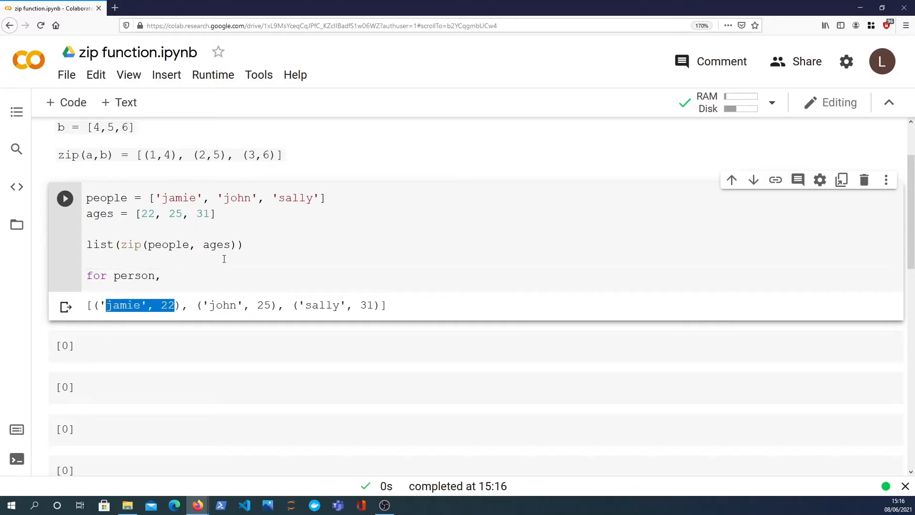
text(age in)
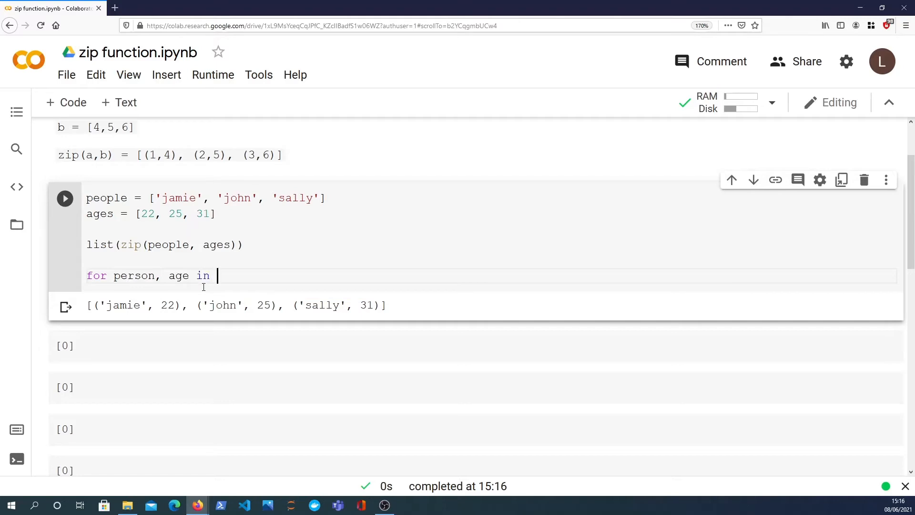
text(zip(pe)
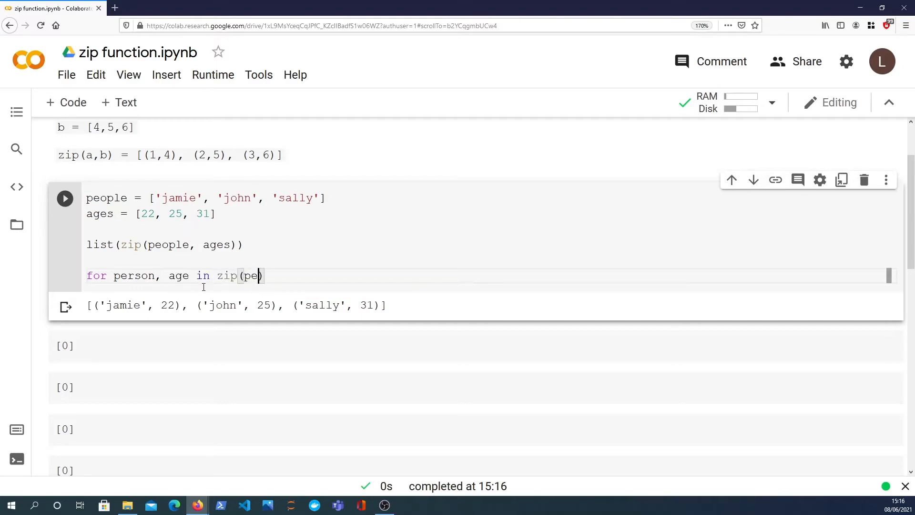
text(ople, ages))
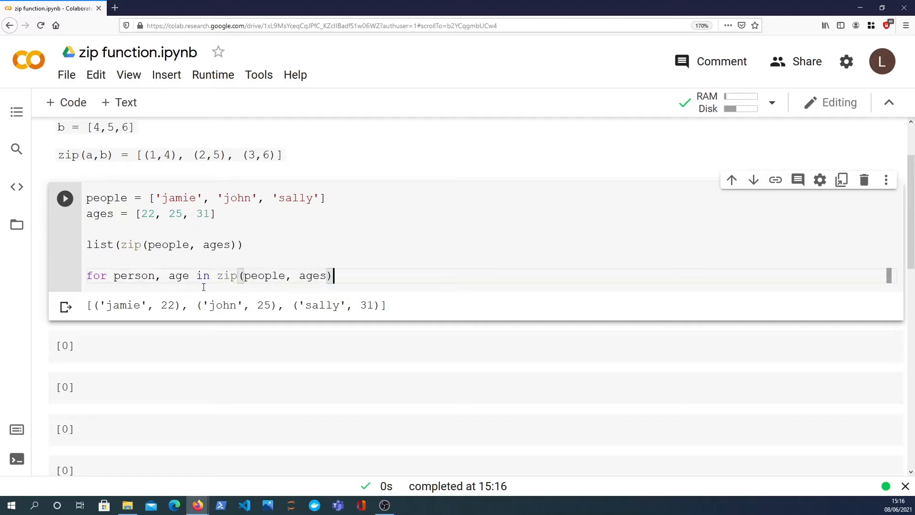
text(:)
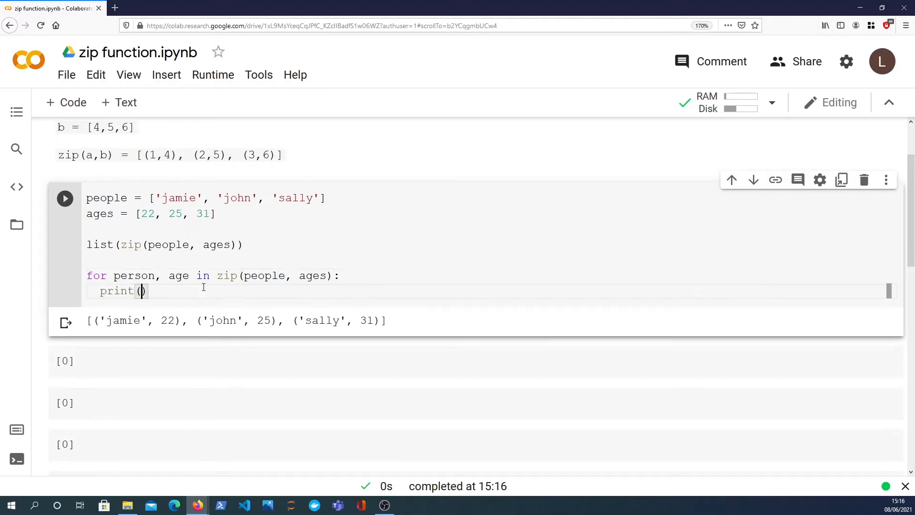
key(Backspace)
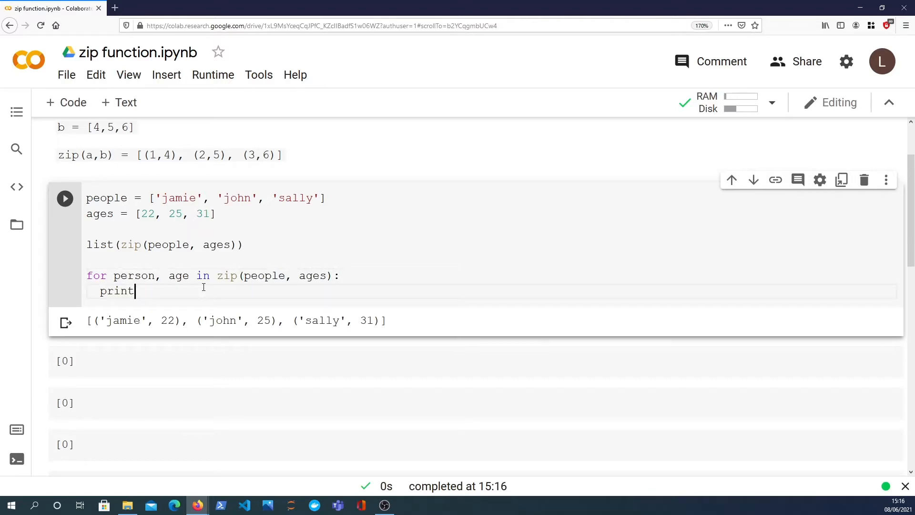
text((person, age))
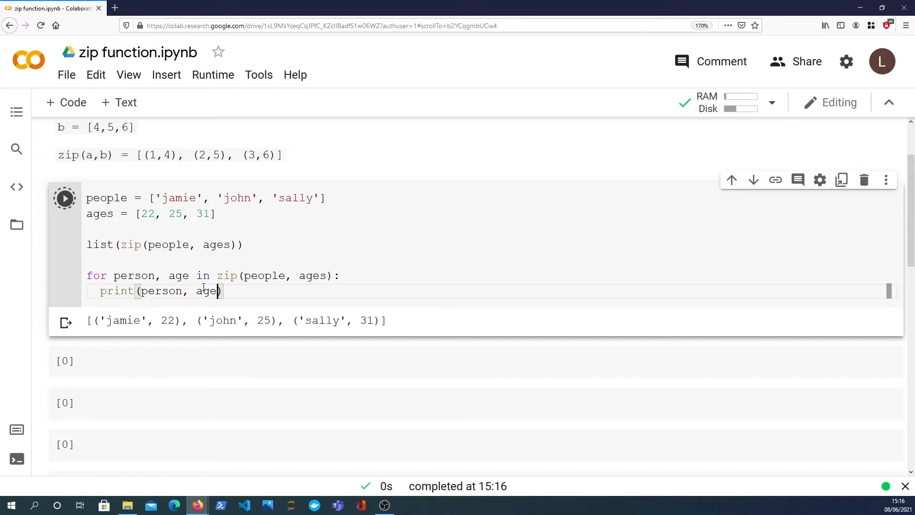
Step: Run the cell to print jamie 22, john 25, sally 31 and point out the person variable
click(64, 198)
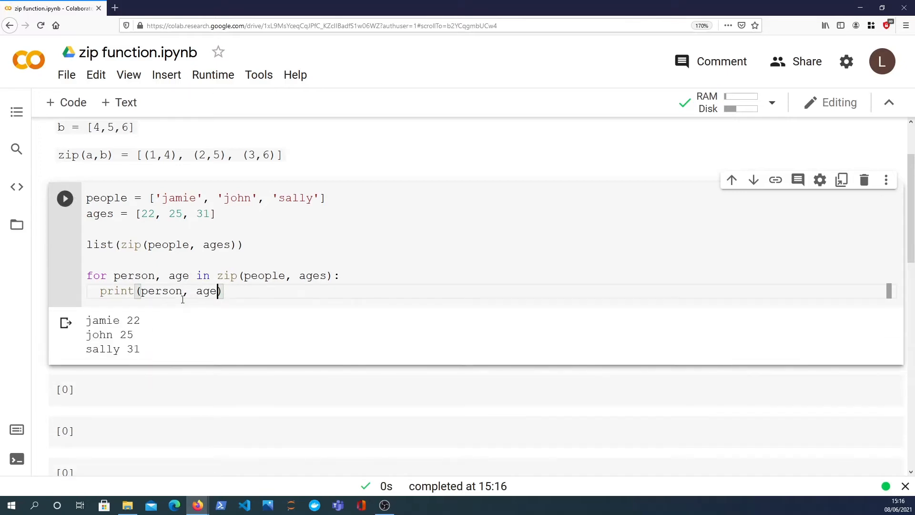
scroll(up, 3)
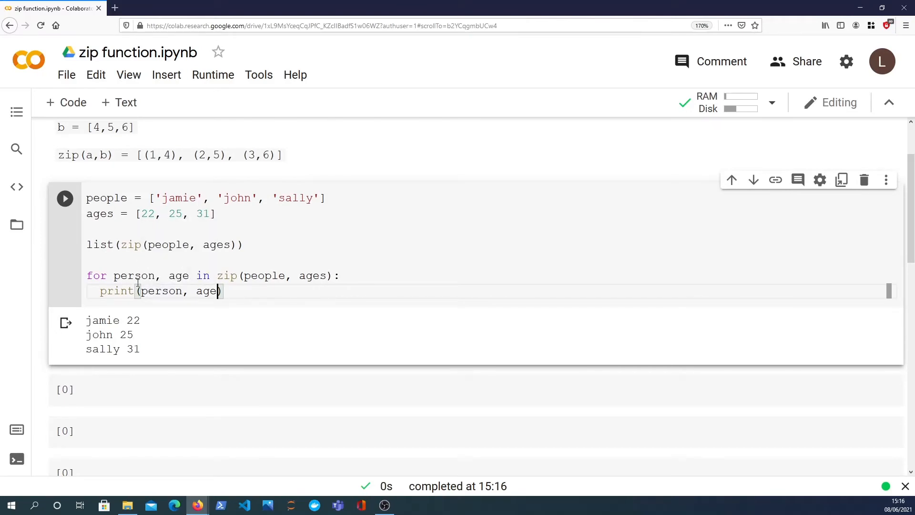
double_click(133, 276)
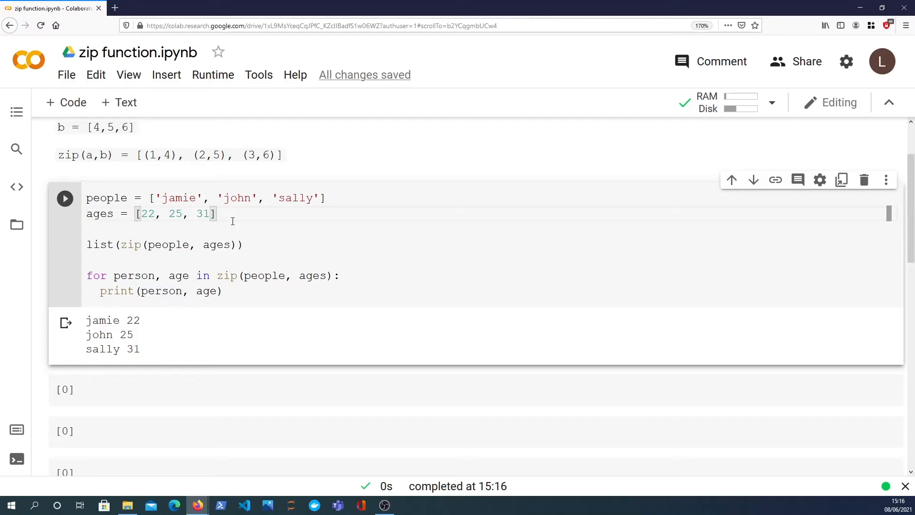
key(enter)
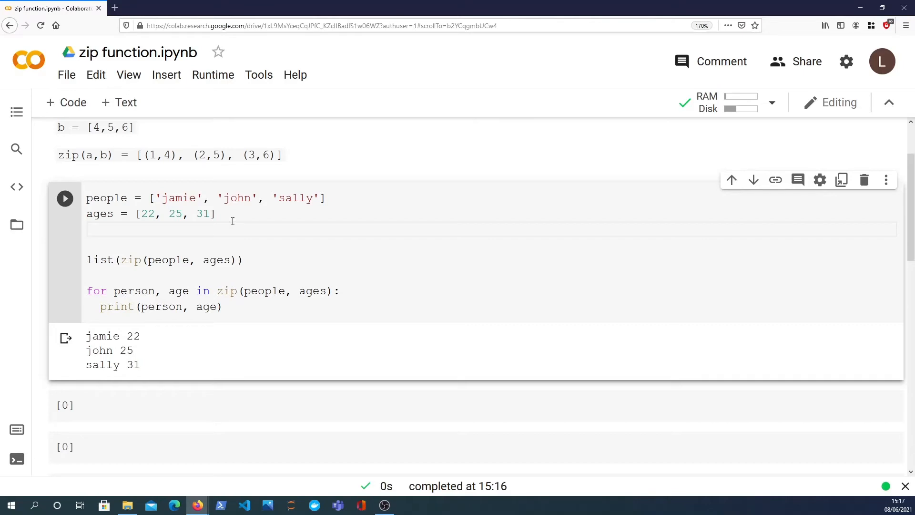
Step: Add nums = {34,2,15} and extend the loop to zip three lists, printing person, age, number
text(num)
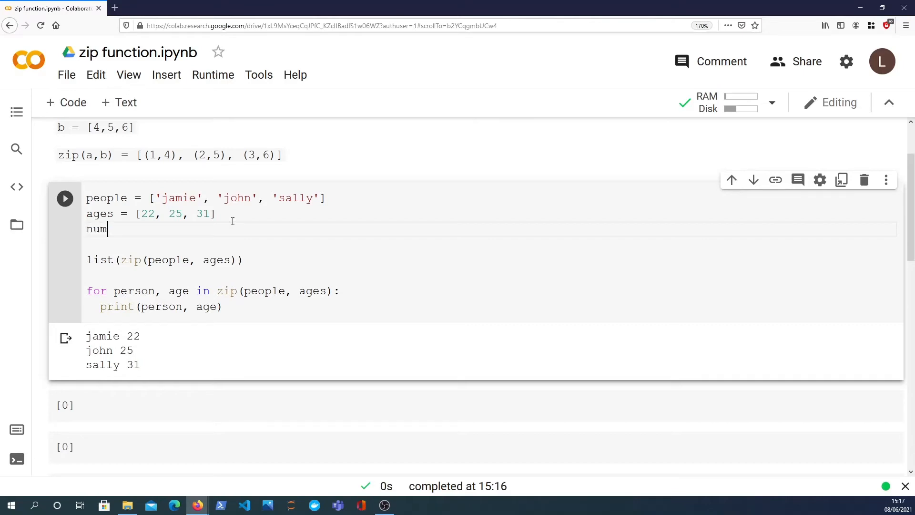
text(s = {)
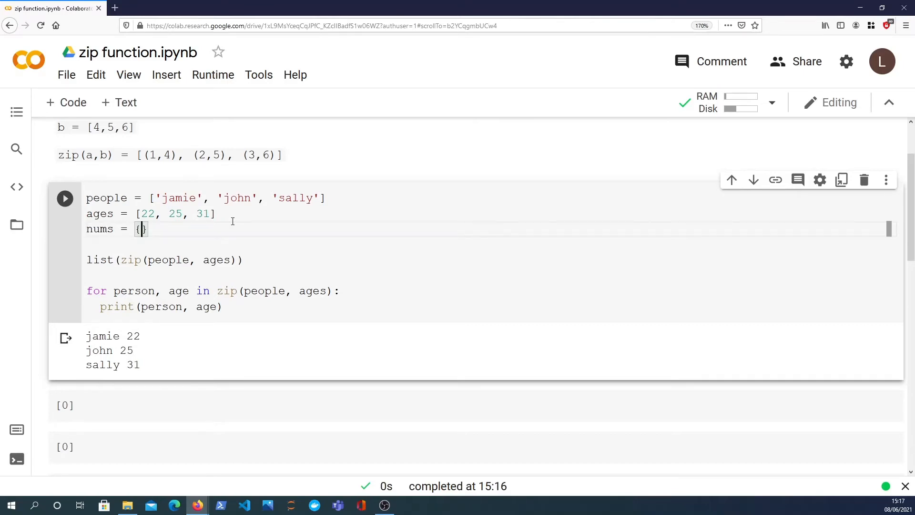
text(34,2,)
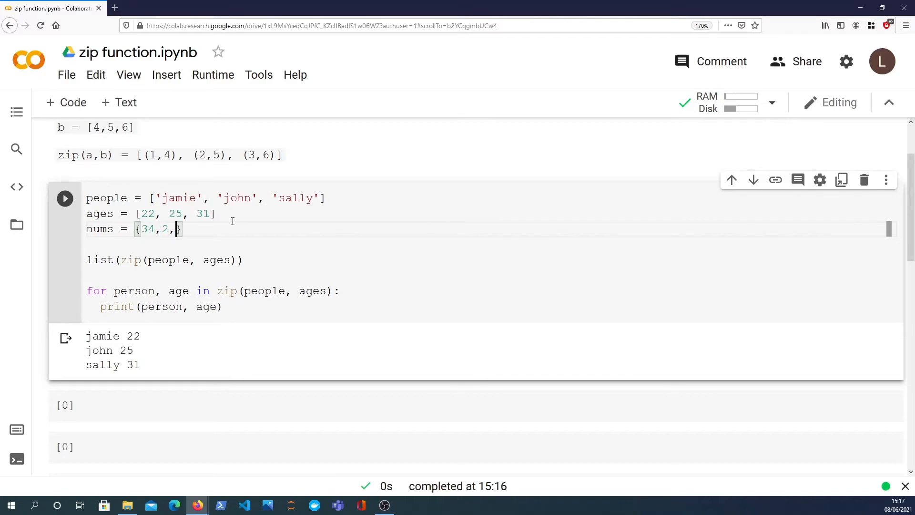
text(15)
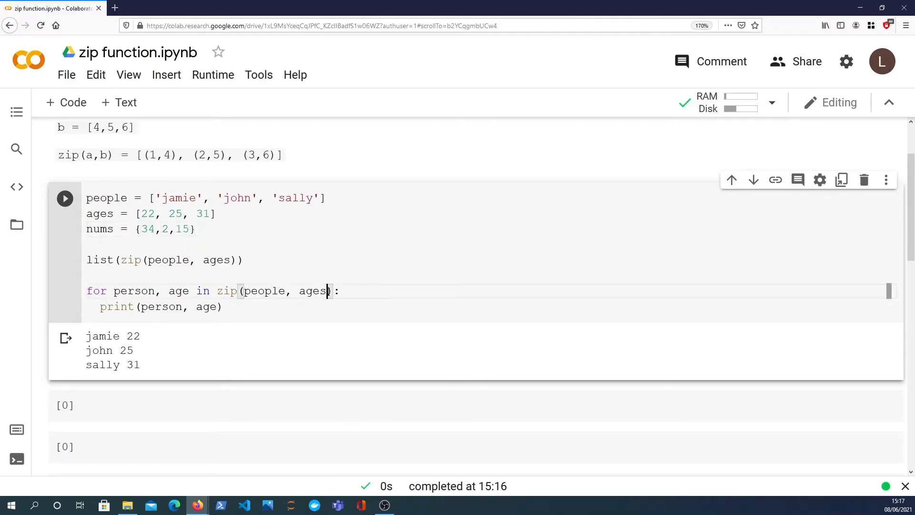
text(, nums)
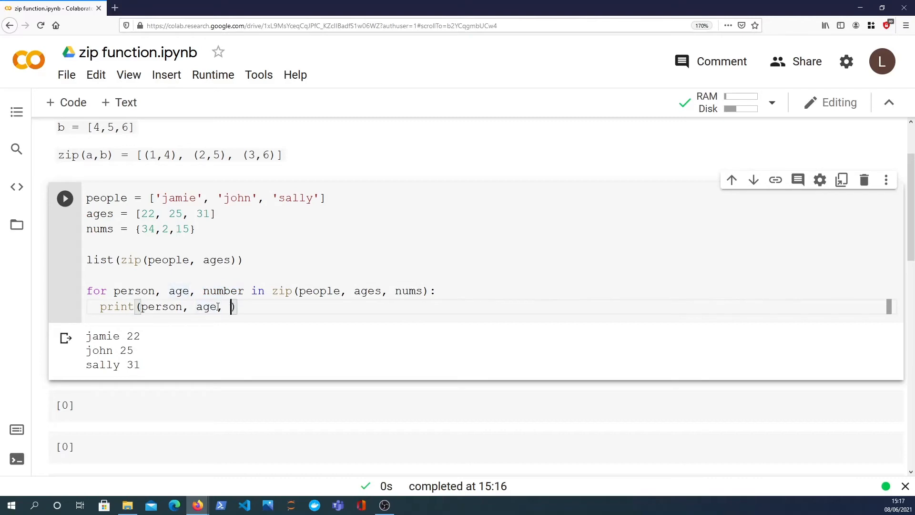
text(number)
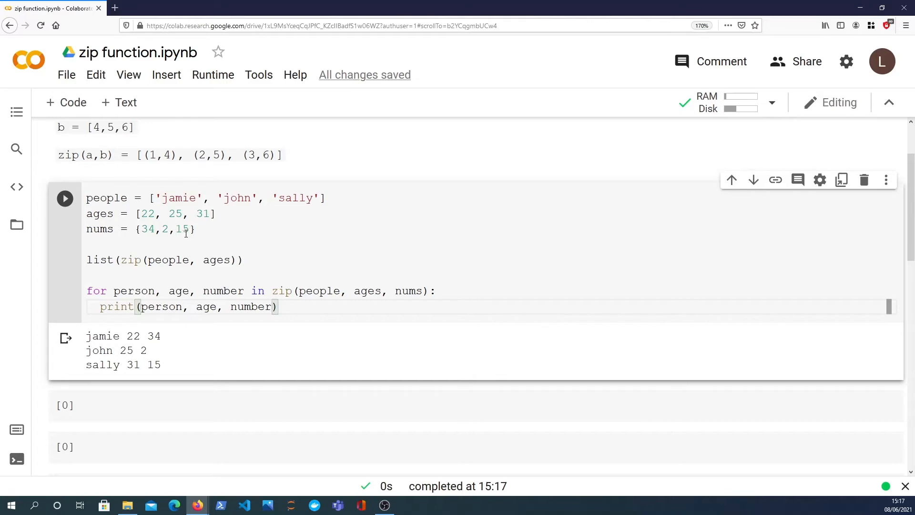
scroll(down, 3)
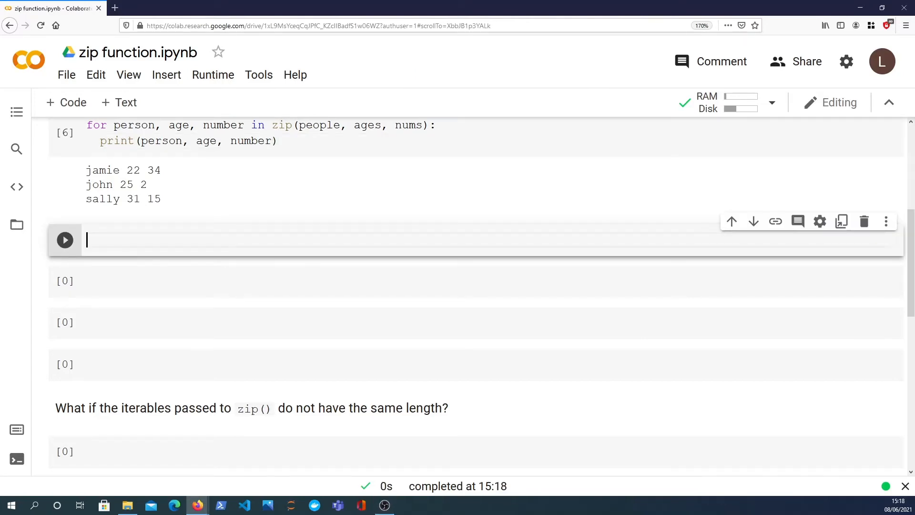
Step: Write a '# transposing a matrix' cell defining matrix and display [[4, 2, 3], [4, 5, 7]]
scroll(up, 3)
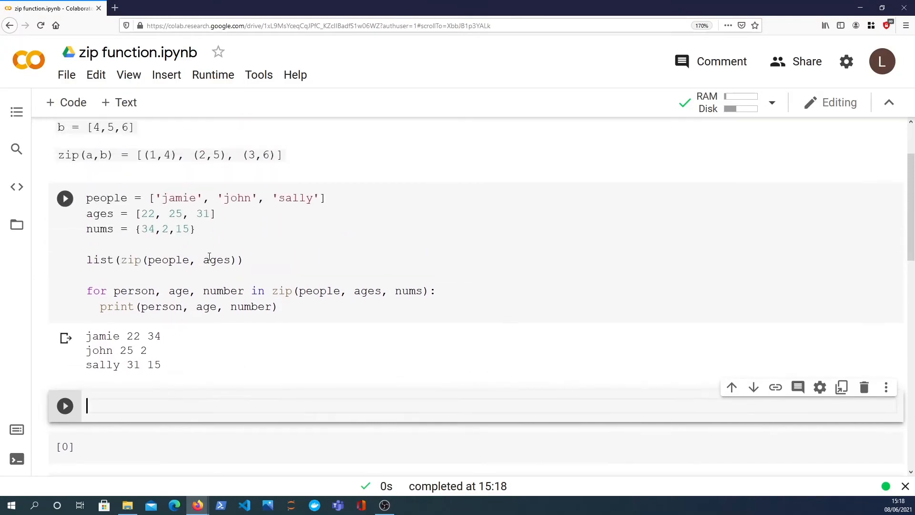
scroll(down, 3)
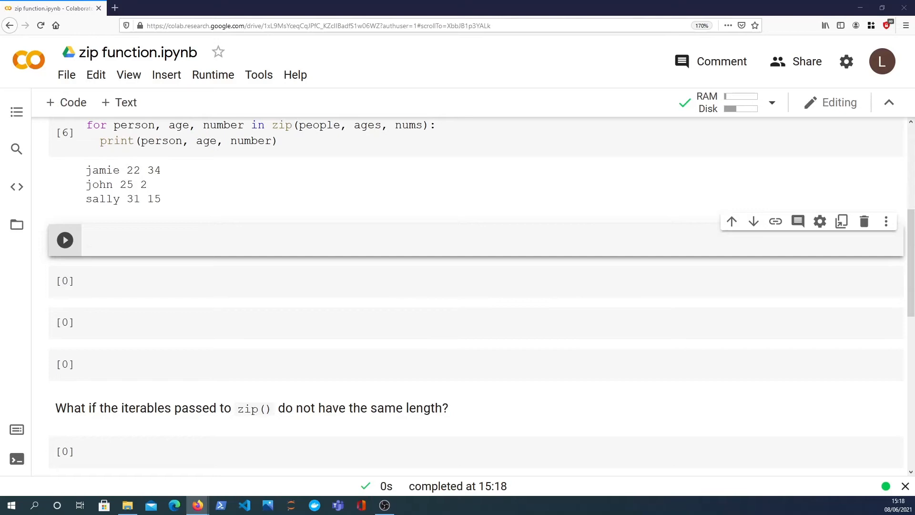
click(204, 240)
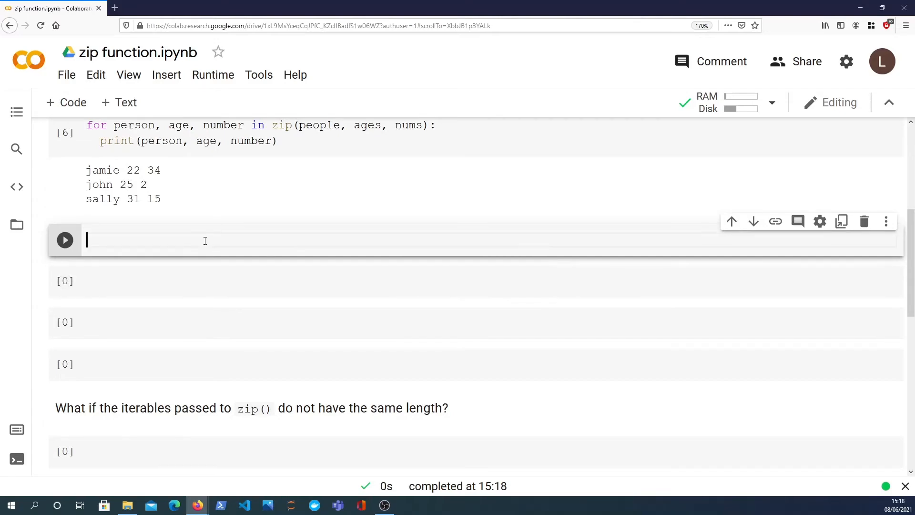
text(# transposing a matrix)
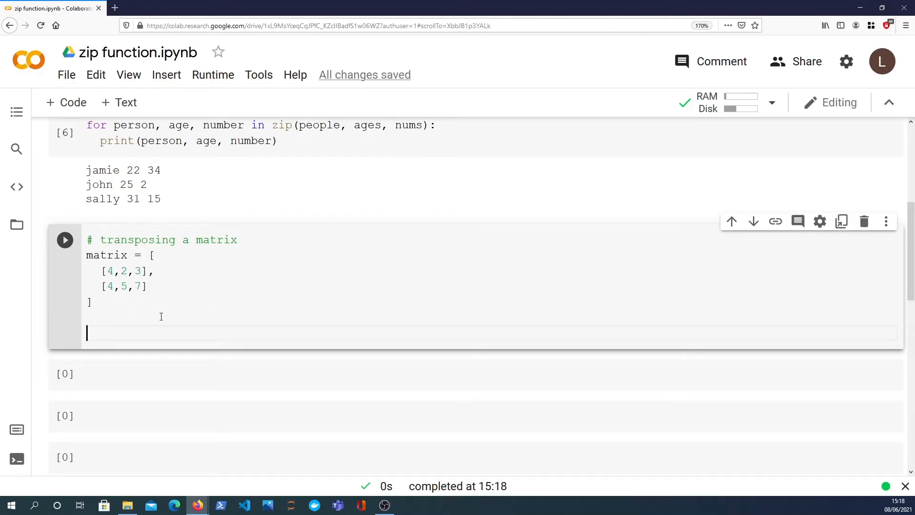
text(matrix)
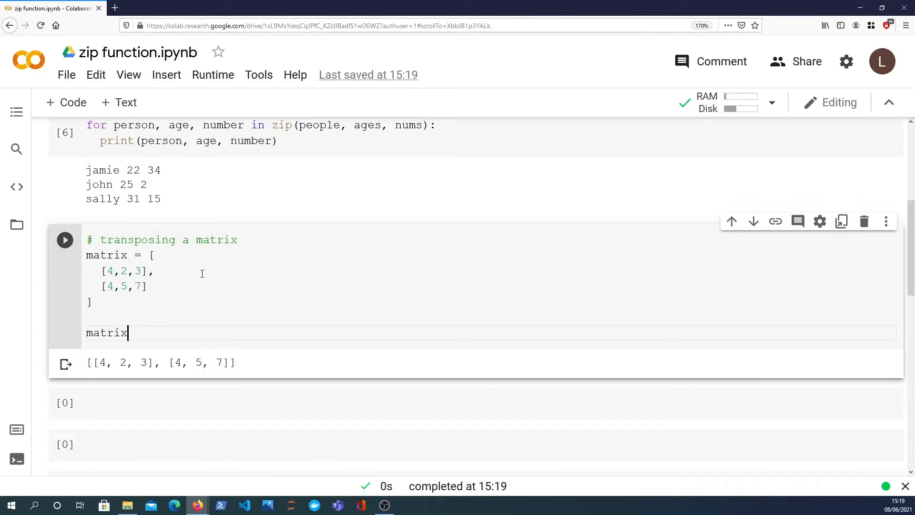
scroll(down, 3)
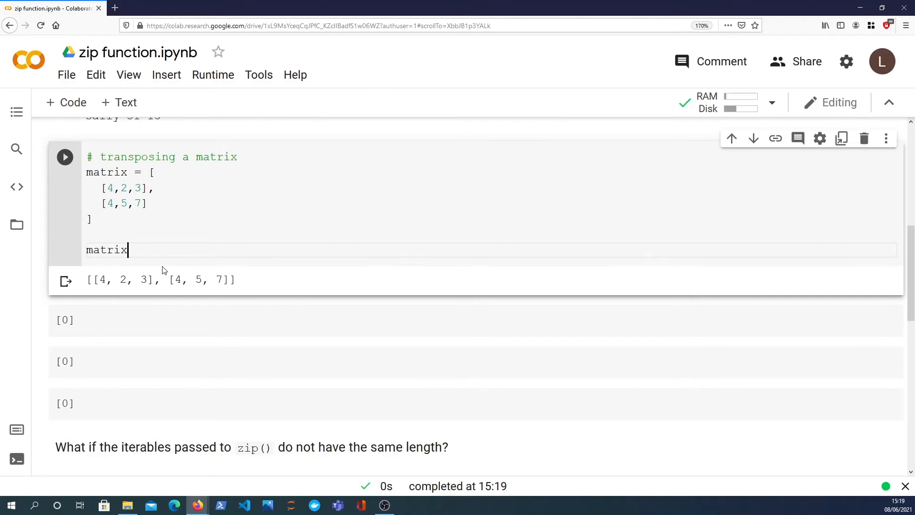
Step: Assign transpose = list(zip(*matrix)) giving [(4, 4), (2, 5), (3, 7)]
text(tran)
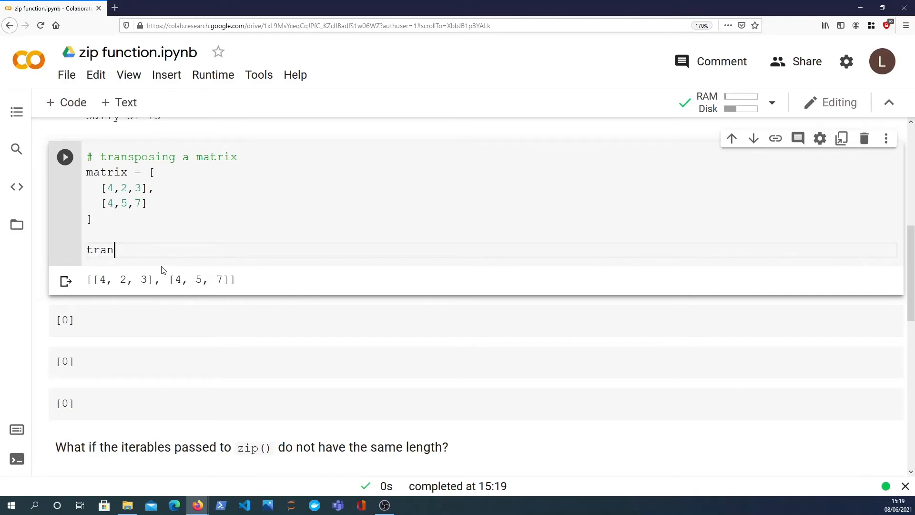
text(list(zip()
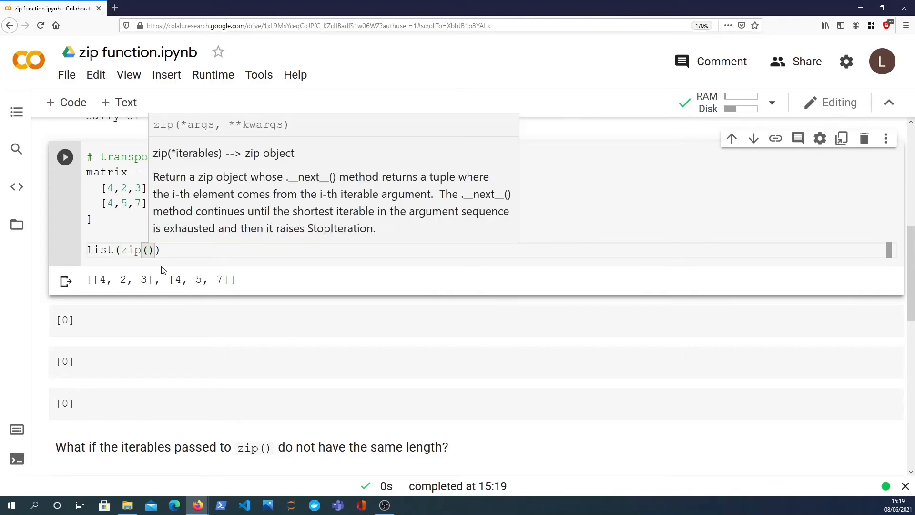
text(*matrix)
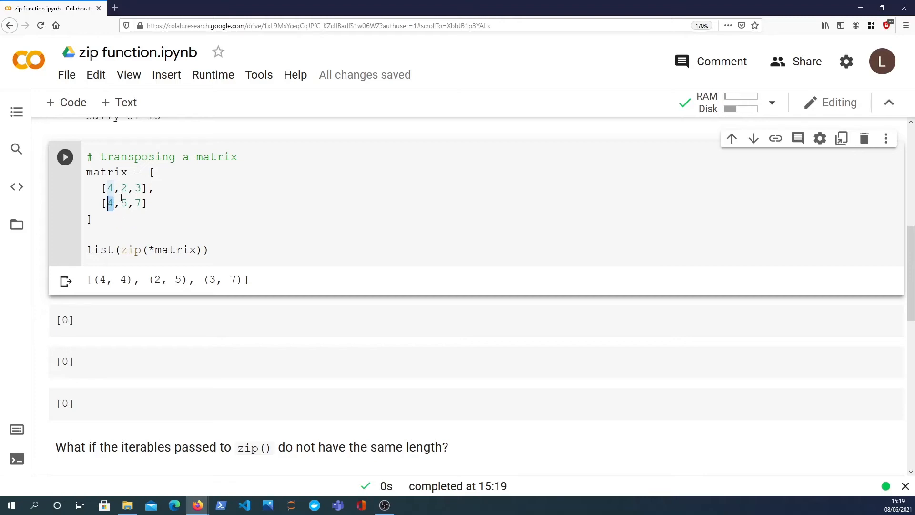
double_click(108, 280)
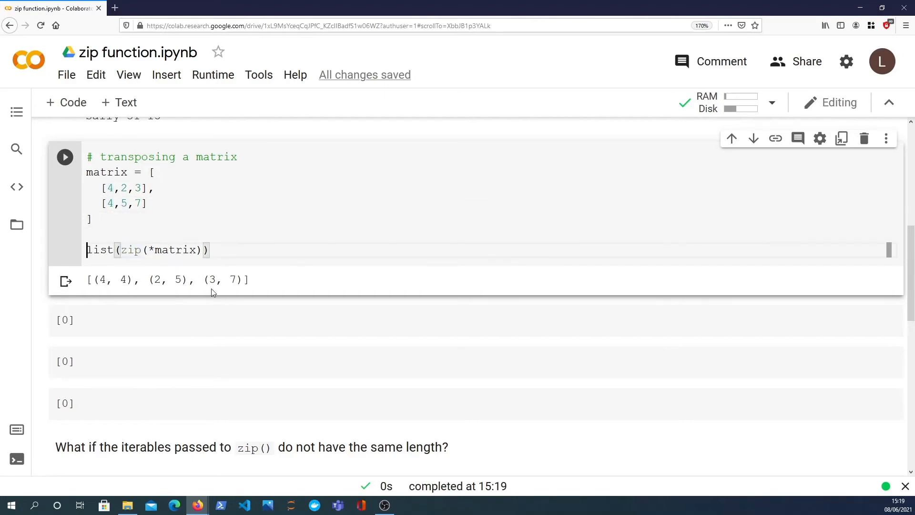
text(transpose =)
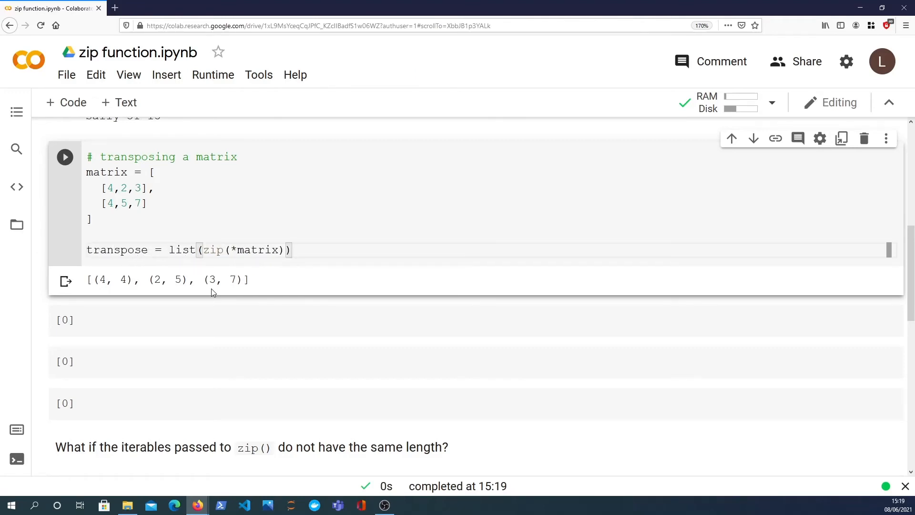
scroll(down, 3)
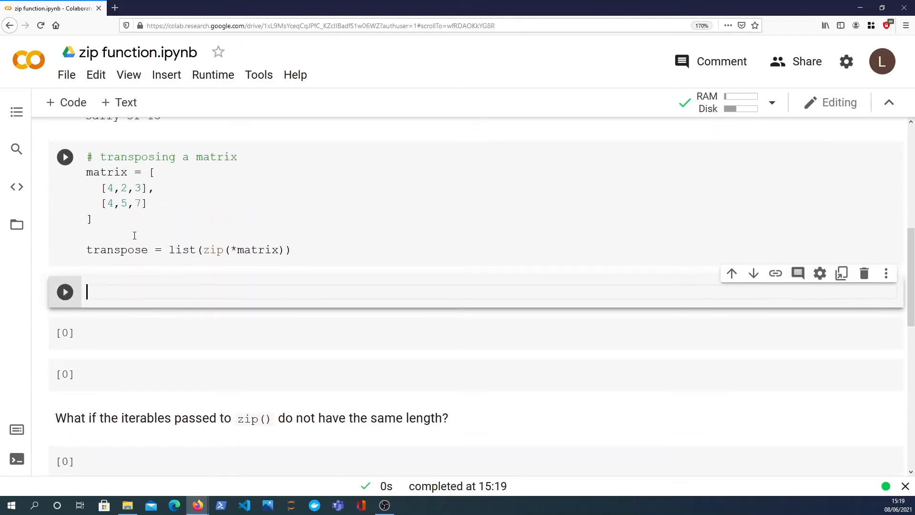
Step: Import numpy as np and show np.array(matrix).T matching the transpose [[4, 4], [2, 5], [3, 7]]
text(import numpy as nbp)
text(np)
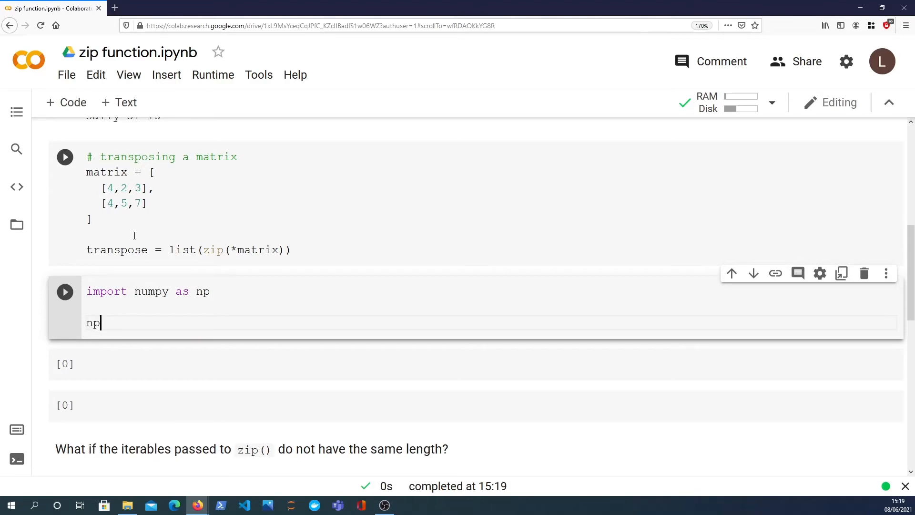
text(.array(matrix).T)
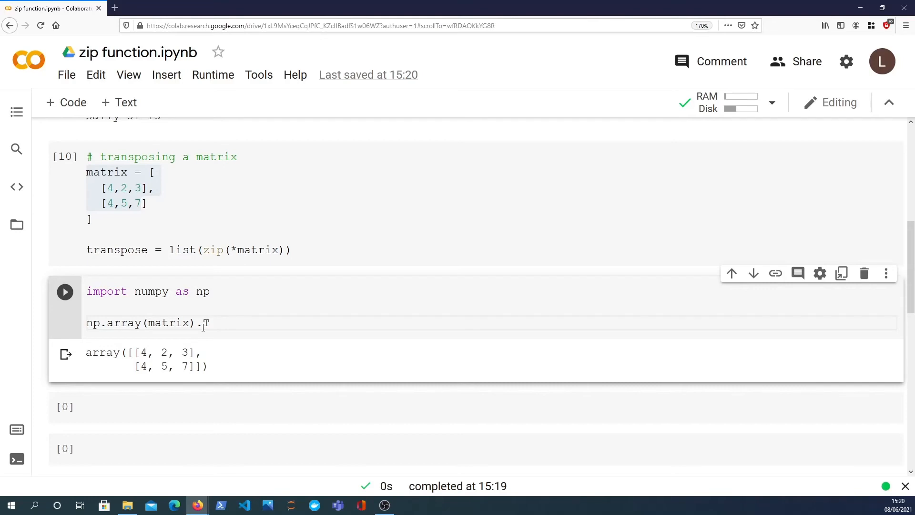
click(65, 291)
text(transpose)
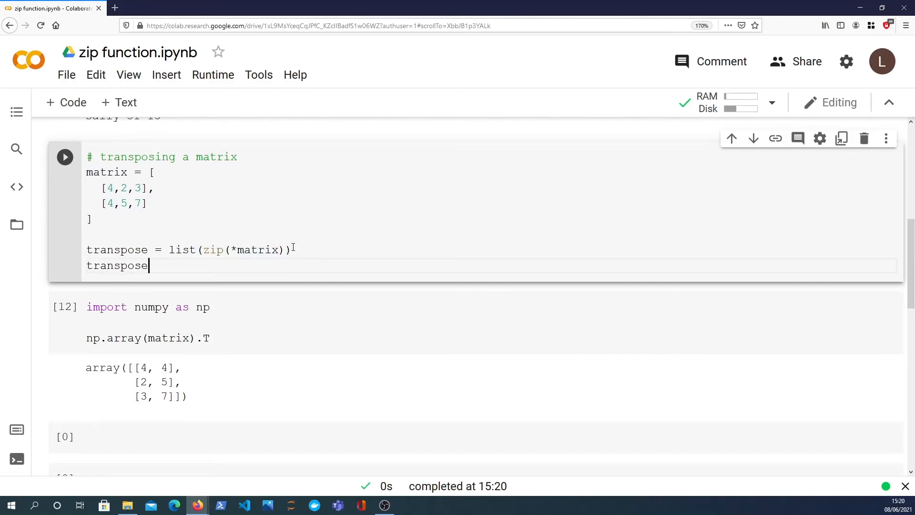
click(65, 156)
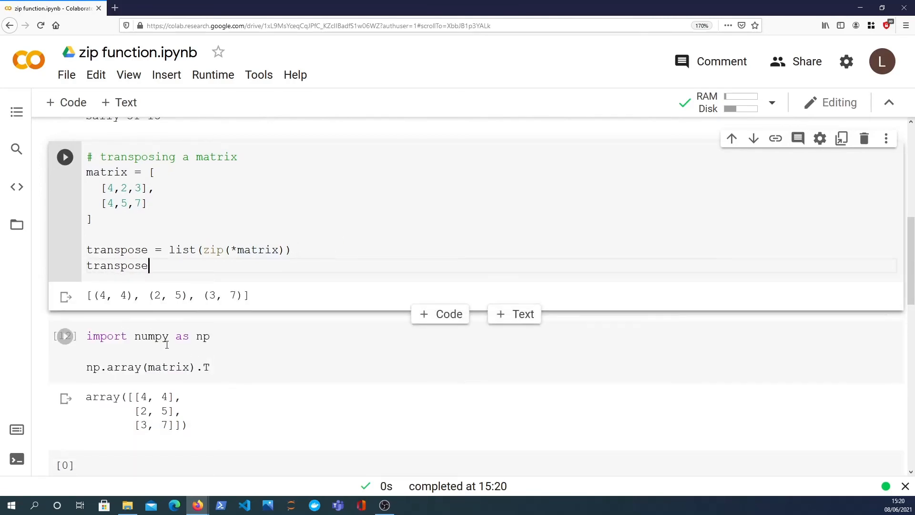
double_click(115, 295)
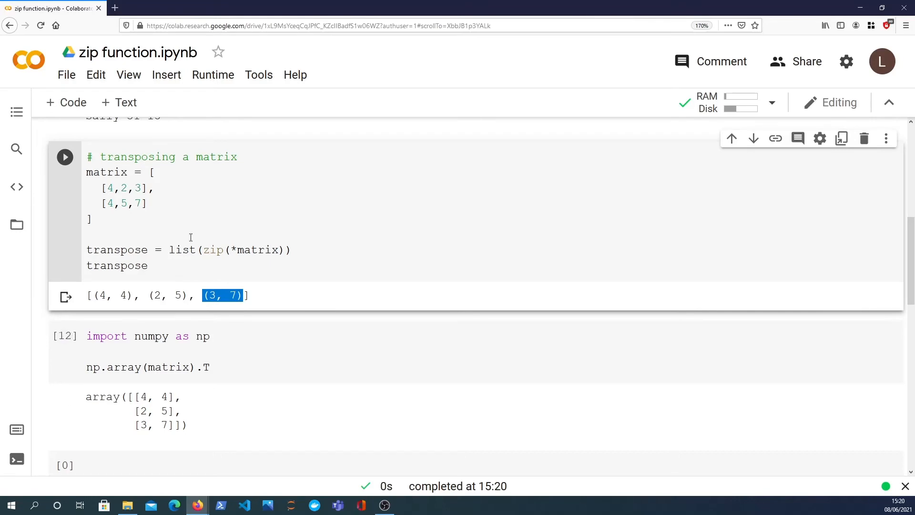
mouse_move(236, 250)
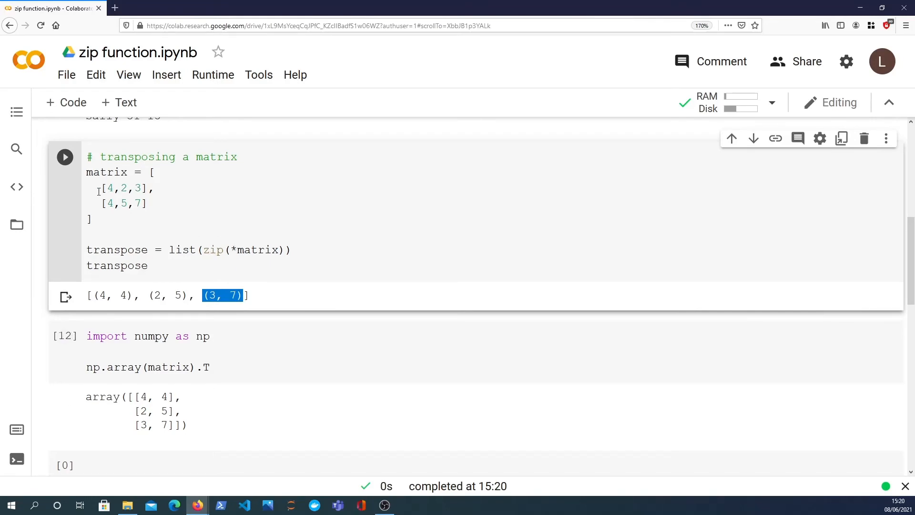
mouse_move(153, 216)
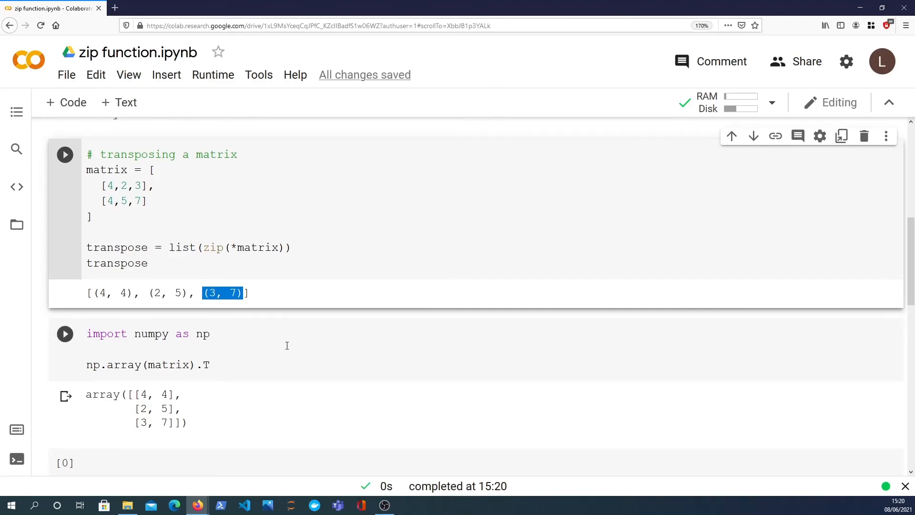
Step: Define people with a fourth name 'helen' against three ages
scroll(down, 3)
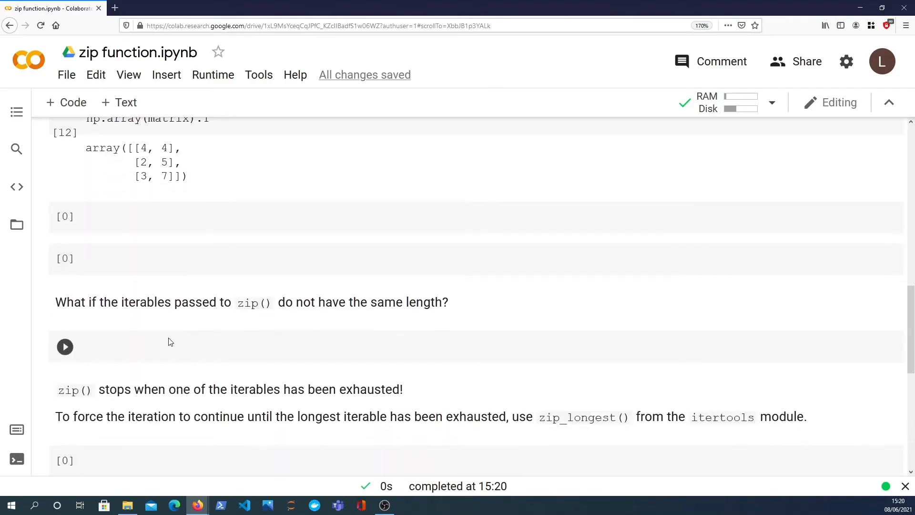
click(65, 347)
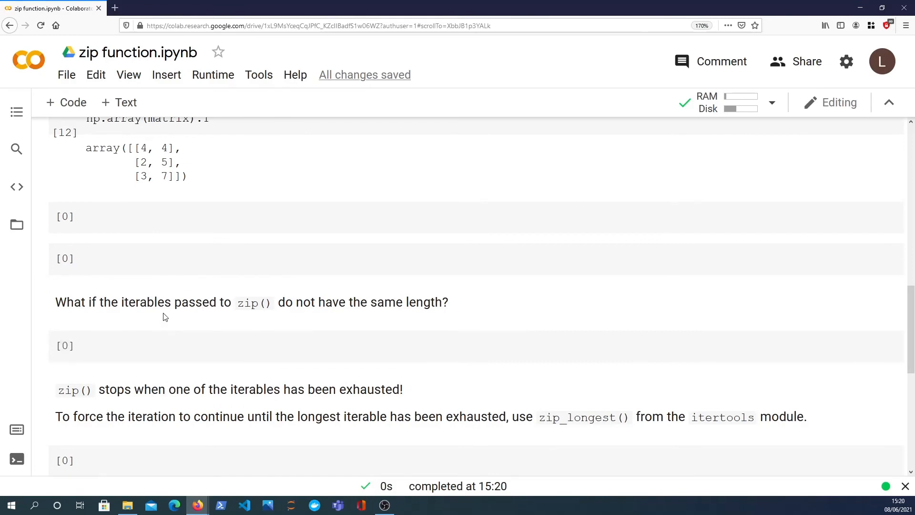
mouse_move(315, 323)
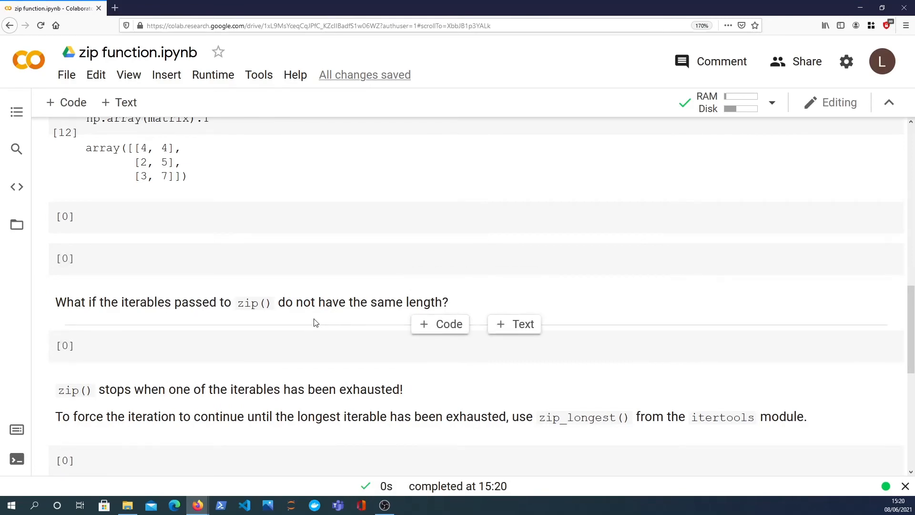
scroll(down, 3)
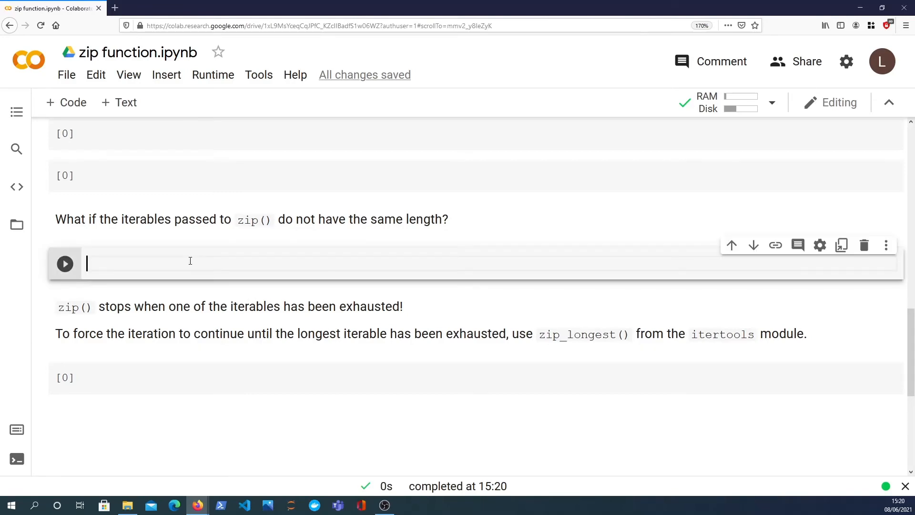
text(people = ['jamie', 'john', 'sally', 'helen'])
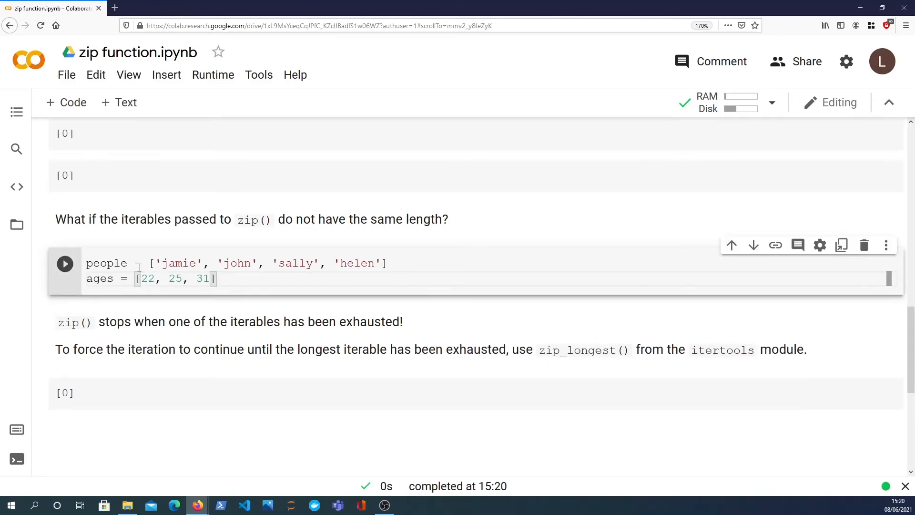
double_click(356, 264)
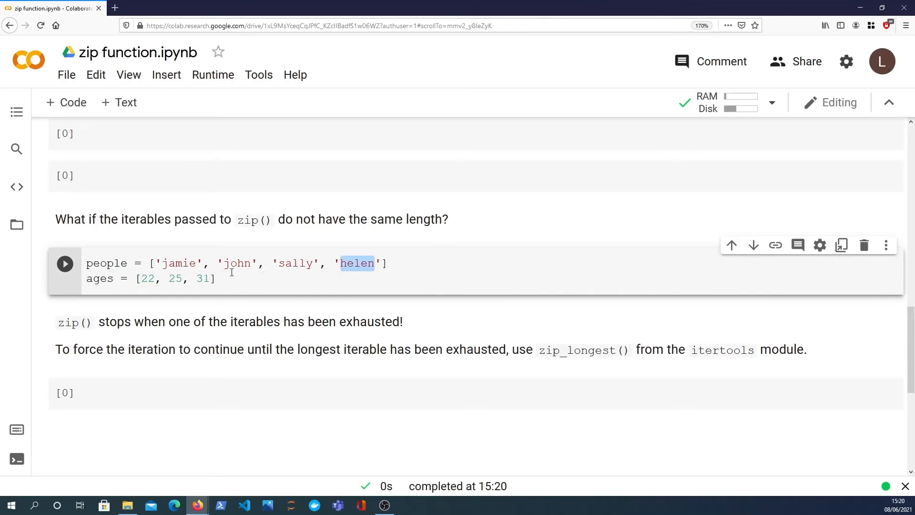
click(338, 278)
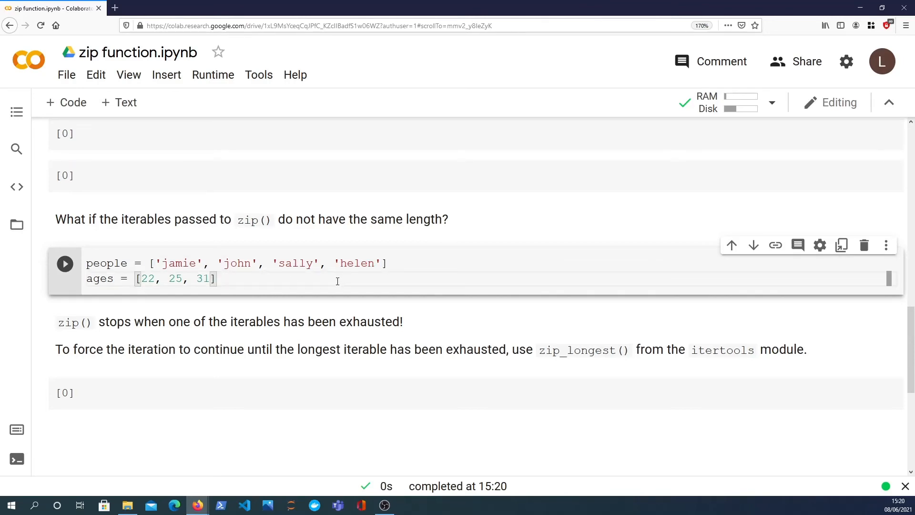
Step: Loop over zip(people, ages) and run it, printing only jamie 22, john 25, sally 31
text(for pers)
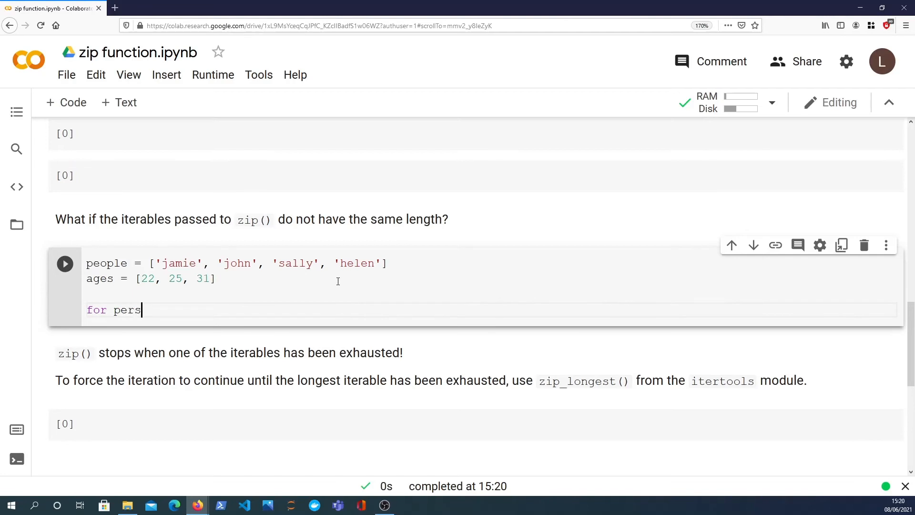
text(on, age in zip)
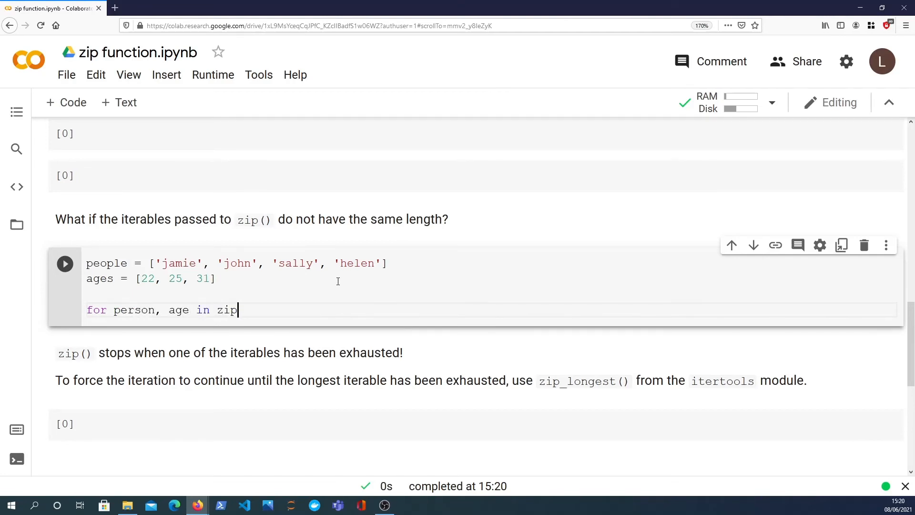
text((people, ages))
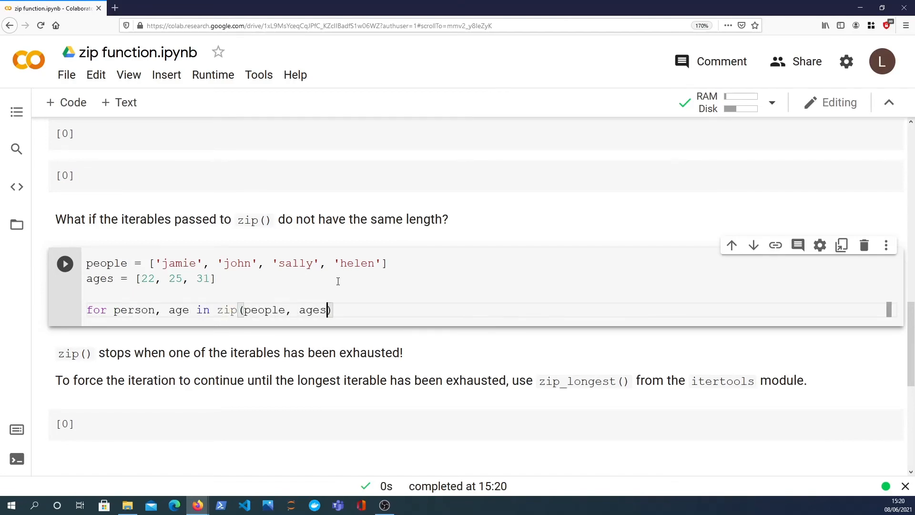
text():)
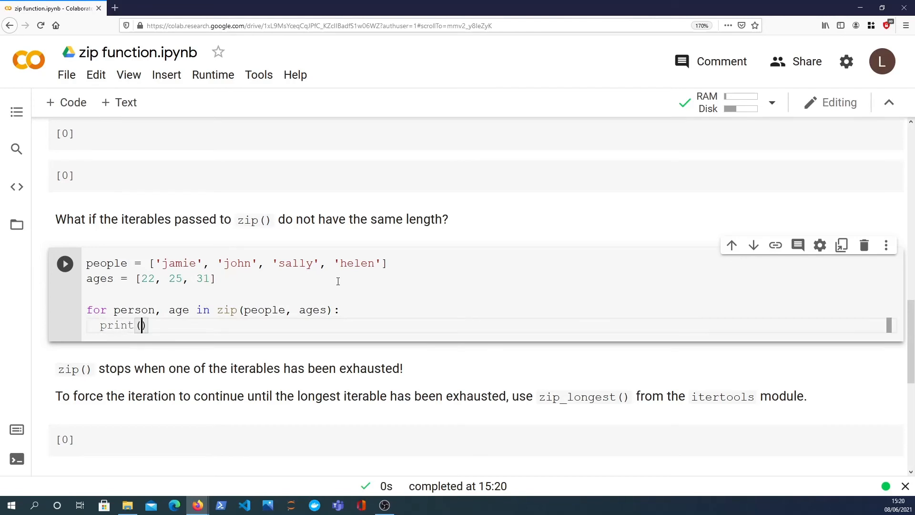
text(person, age)
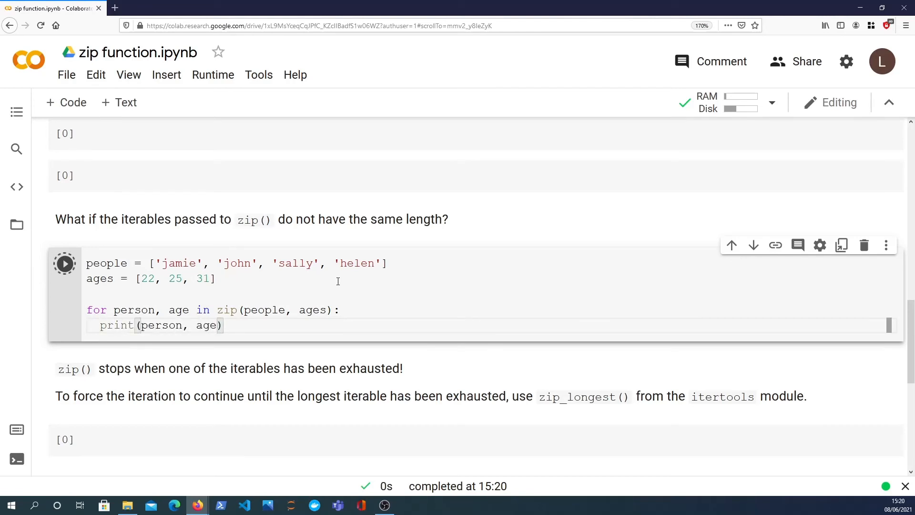
click(64, 263)
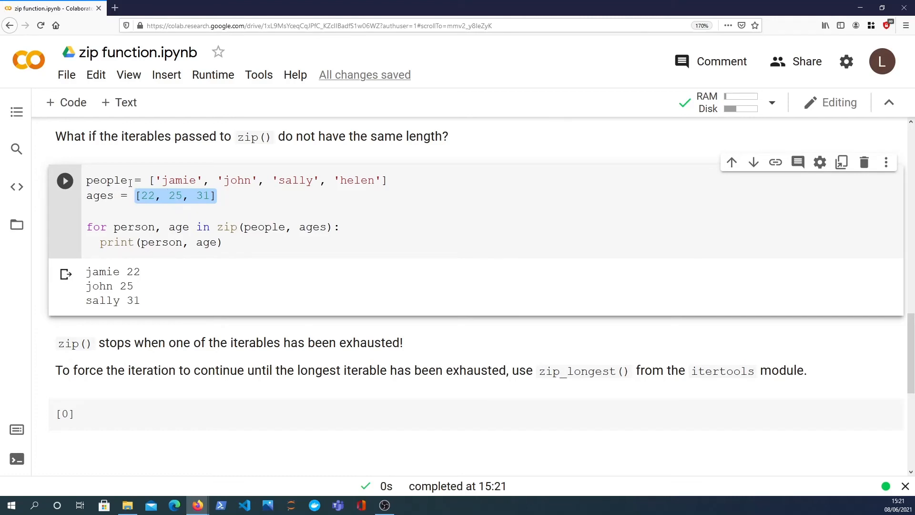
mouse_move(146, 392)
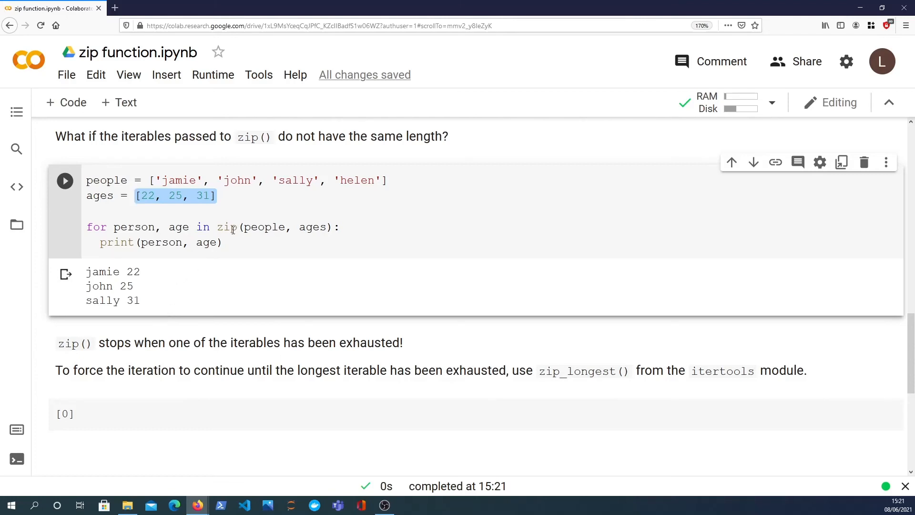
mouse_move(294, 235)
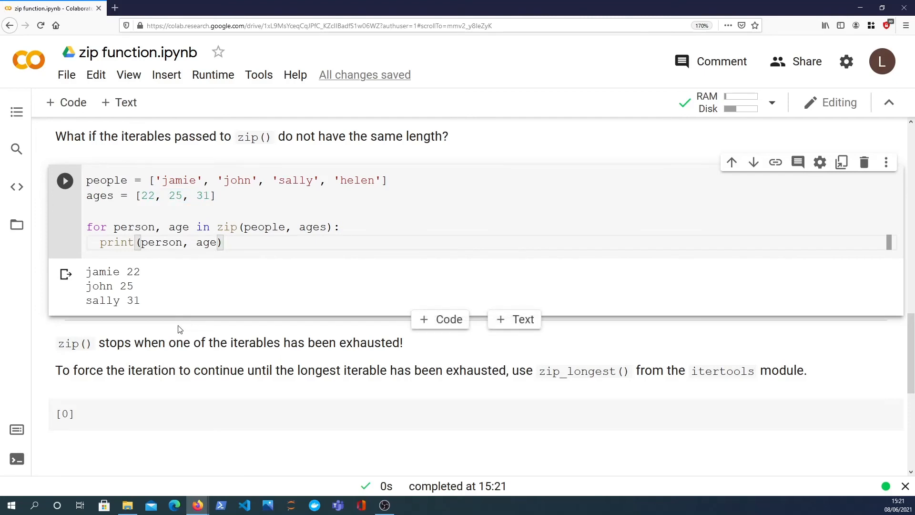
Step: Write a cell importing zip_longest from itertools and looping over zip_longest(people, ages), printing each pair
scroll(down, 3)
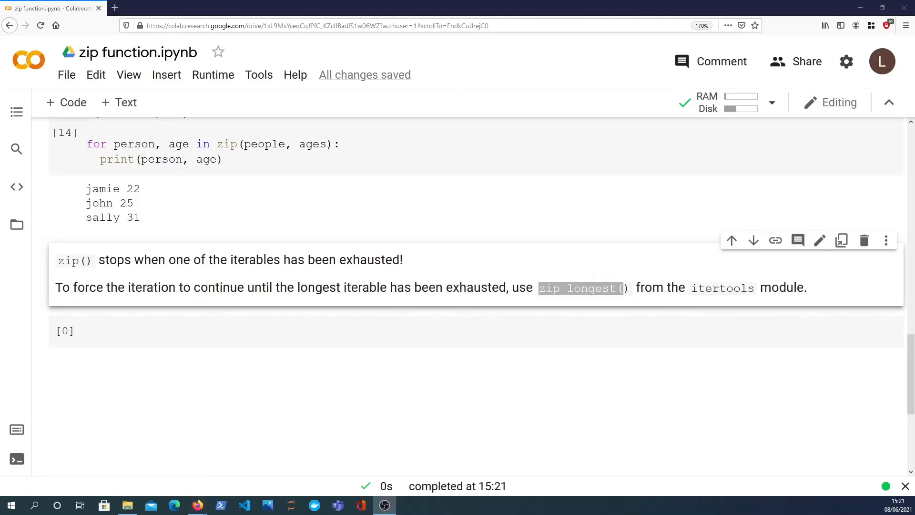
click(298, 332)
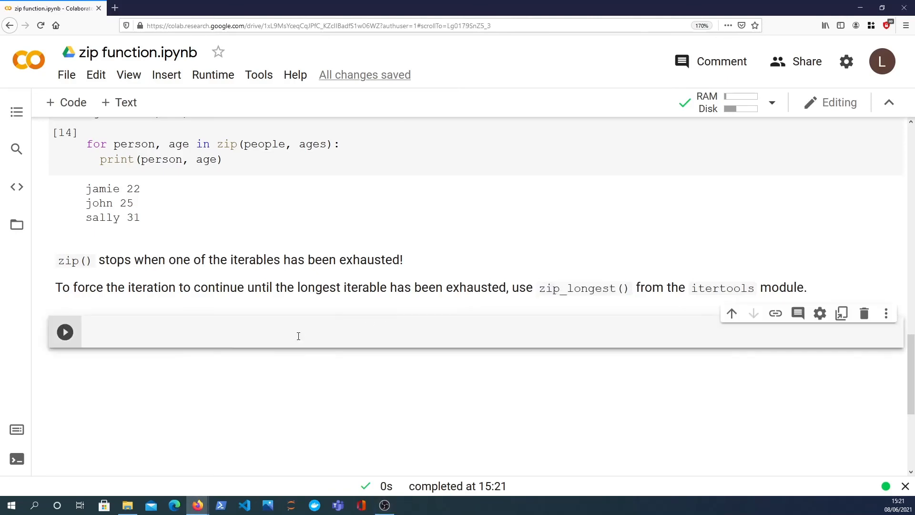
click(268, 334)
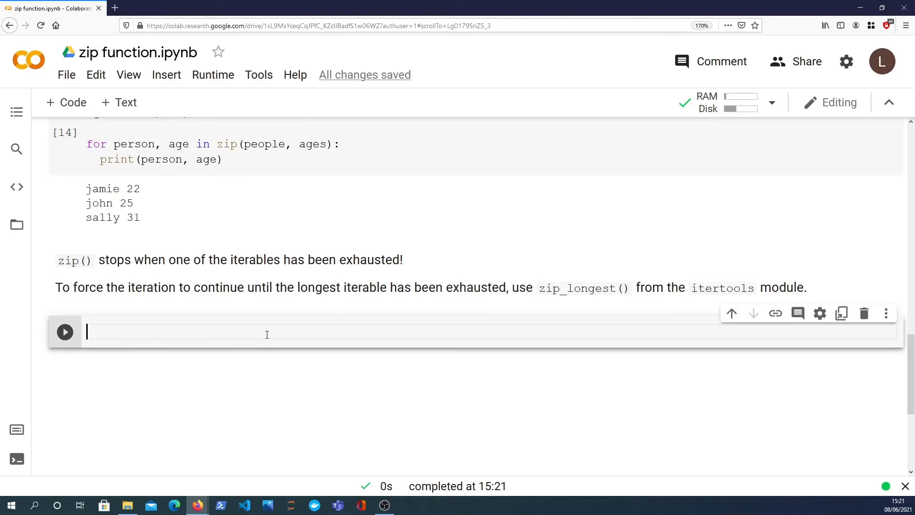
text(from it)
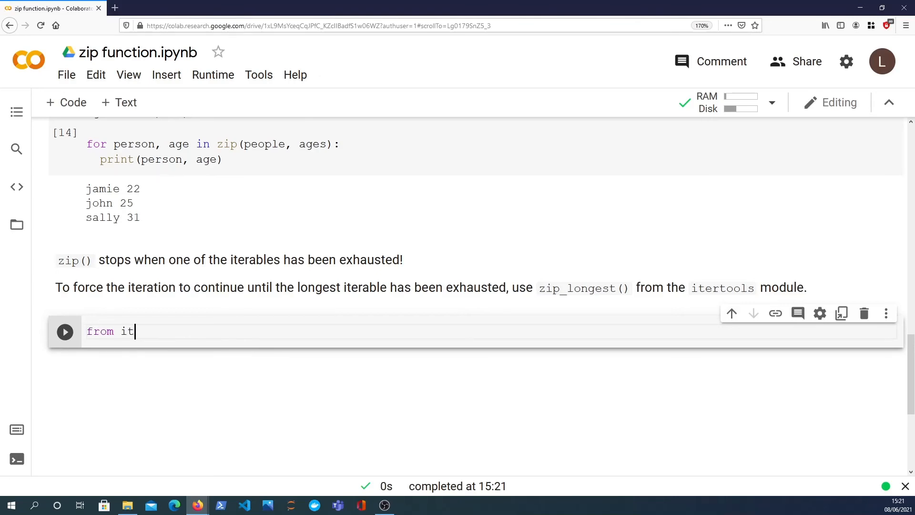
text(ertools import zip_longest)
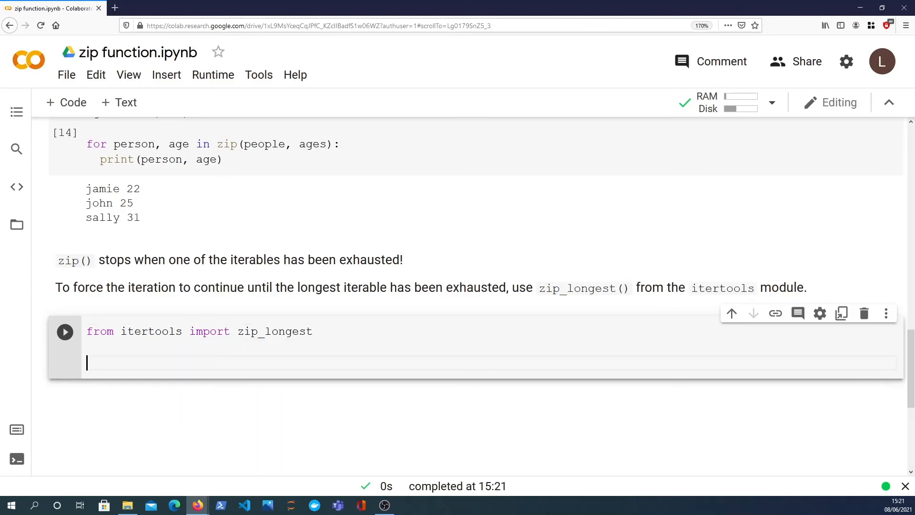
text(for)
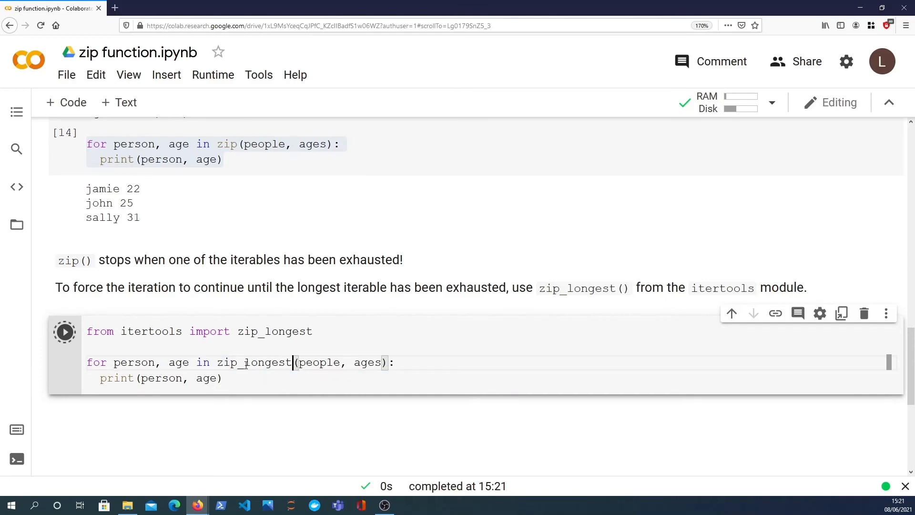
Step: Highlight helen paired with None in the output, then place the caret after ages in the call
click(65, 332)
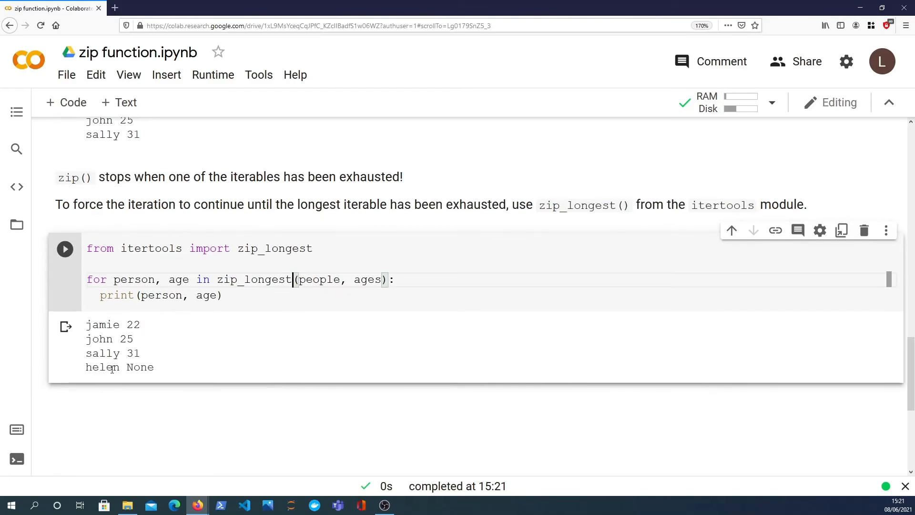
double_click(103, 367)
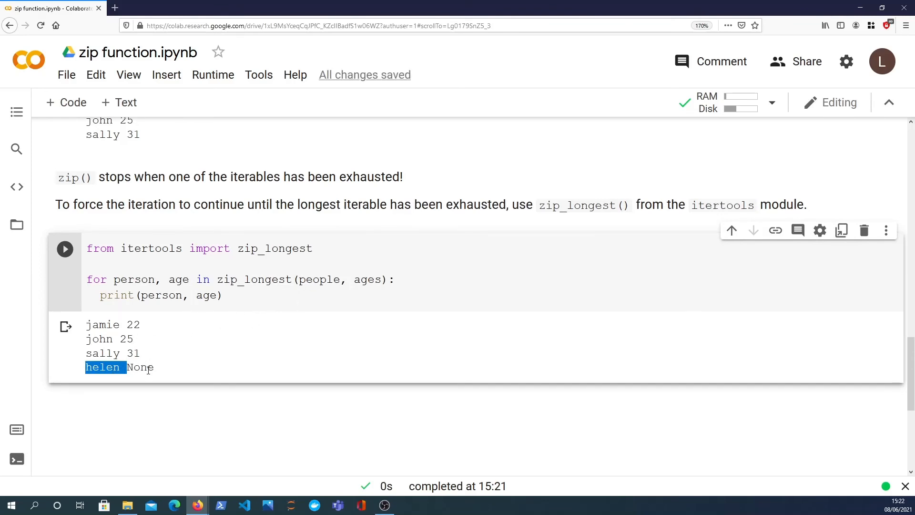
double_click(140, 367)
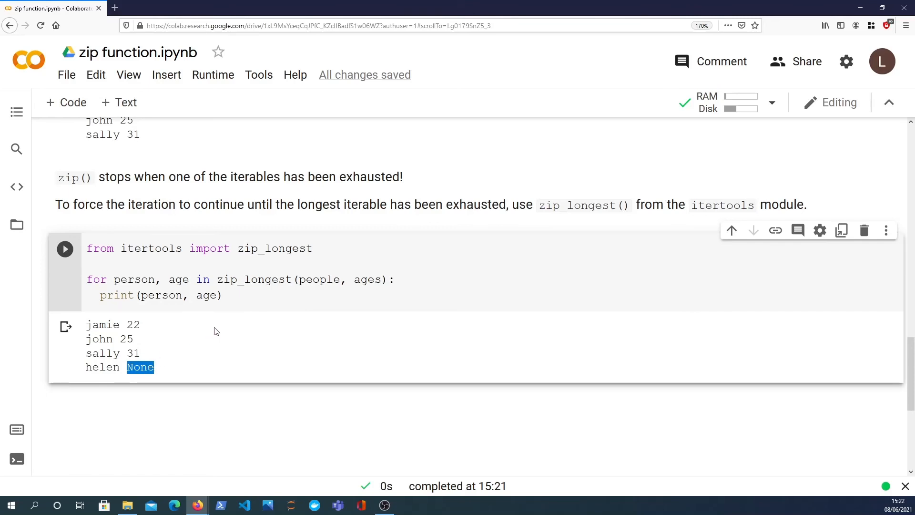
click(224, 295)
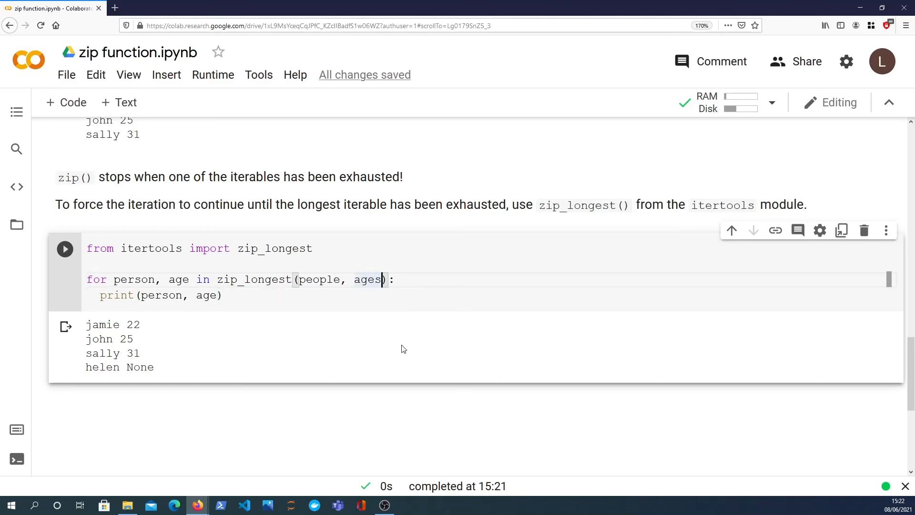
Step: Add fillvalue='?' so helen prints with ?, then select the '?' to replace it
text(, fillvalue=)
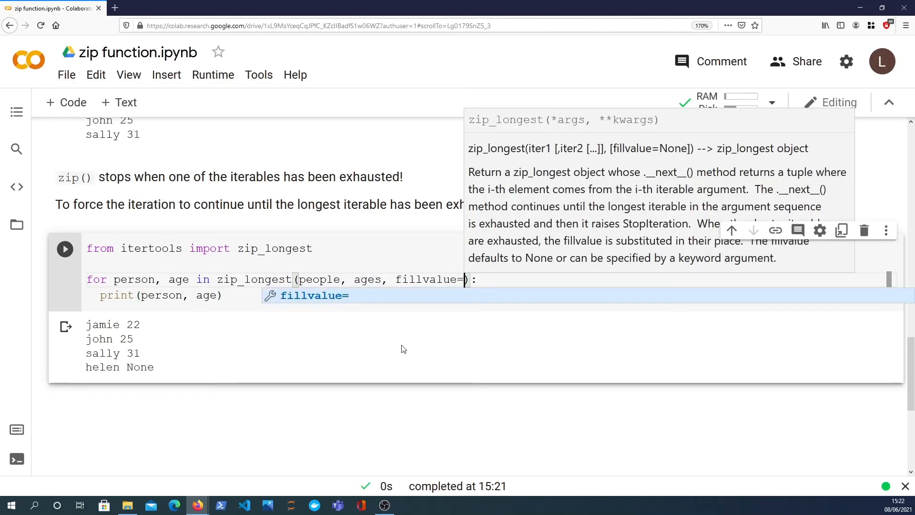
text('?)
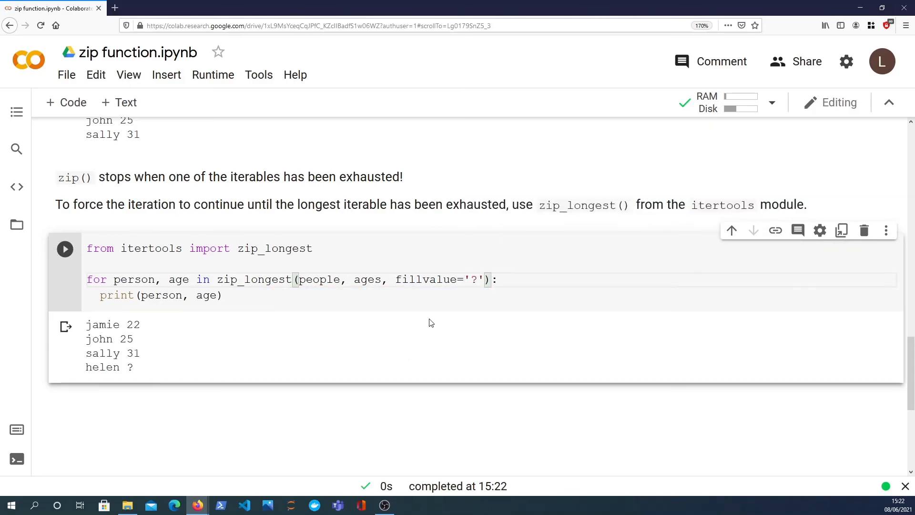
mouse_move(517, 333)
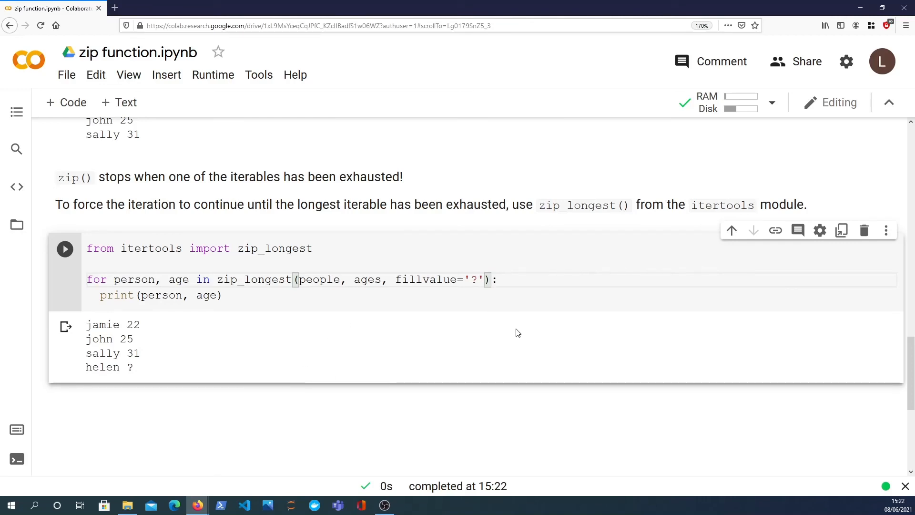
double_click(128, 367)
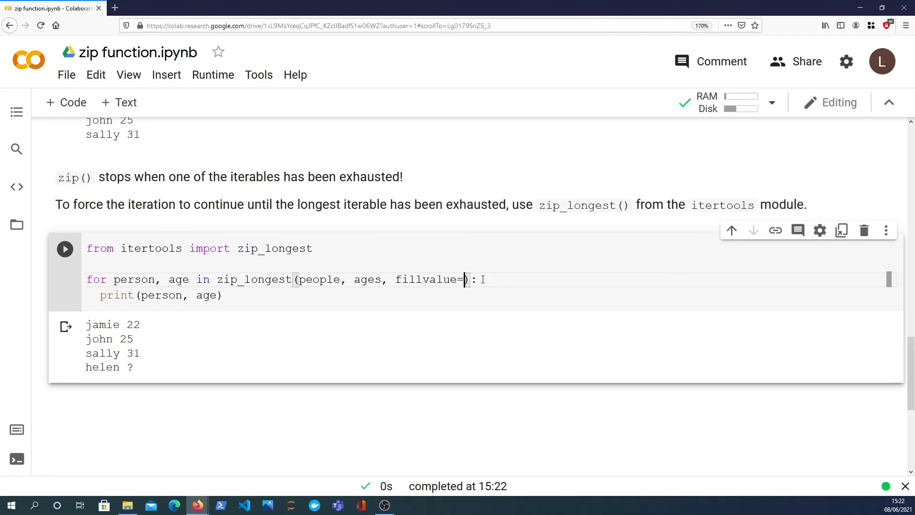
Step: Use fillvalue=sum(ages)/len(ages) and highlight the 26.0 average printed for helen
text(sum())
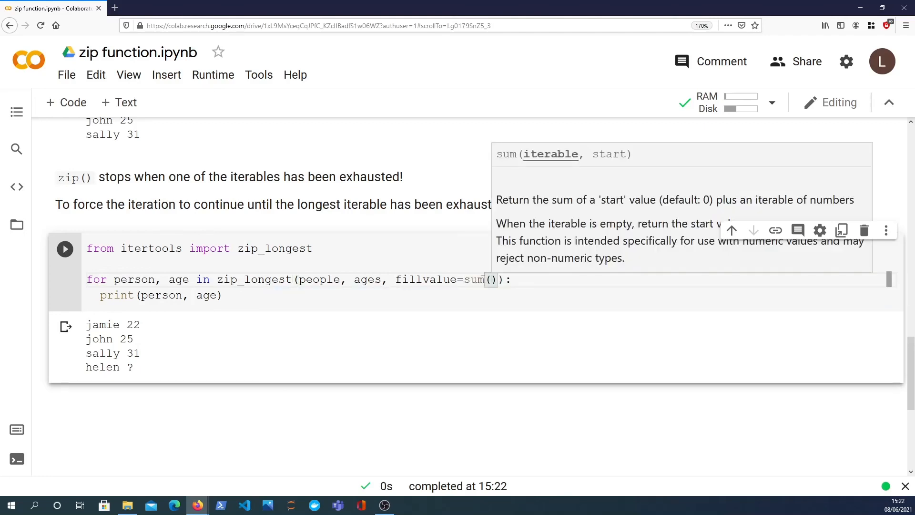
text(age)
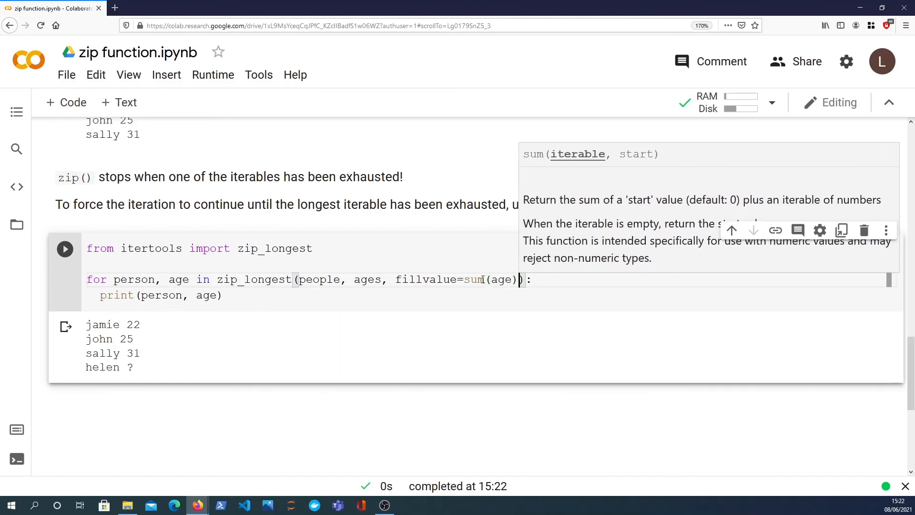
text(s))
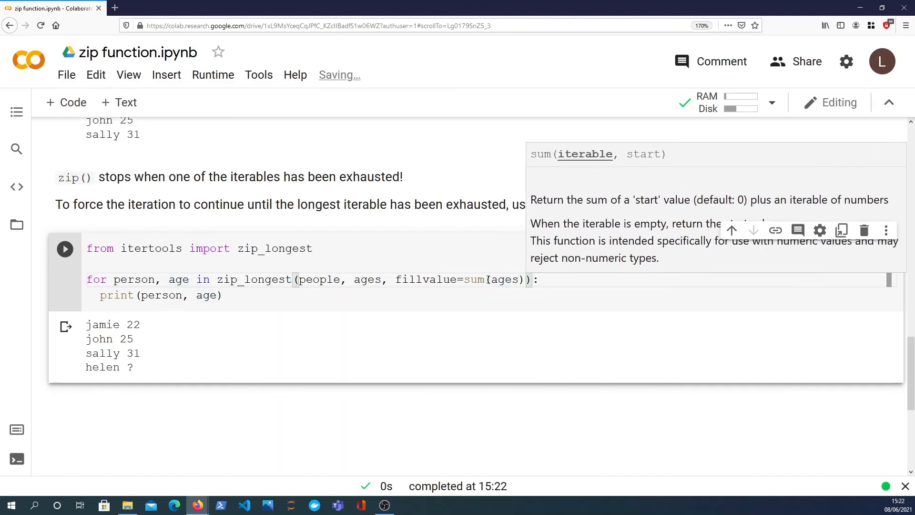
text(/len(ages))
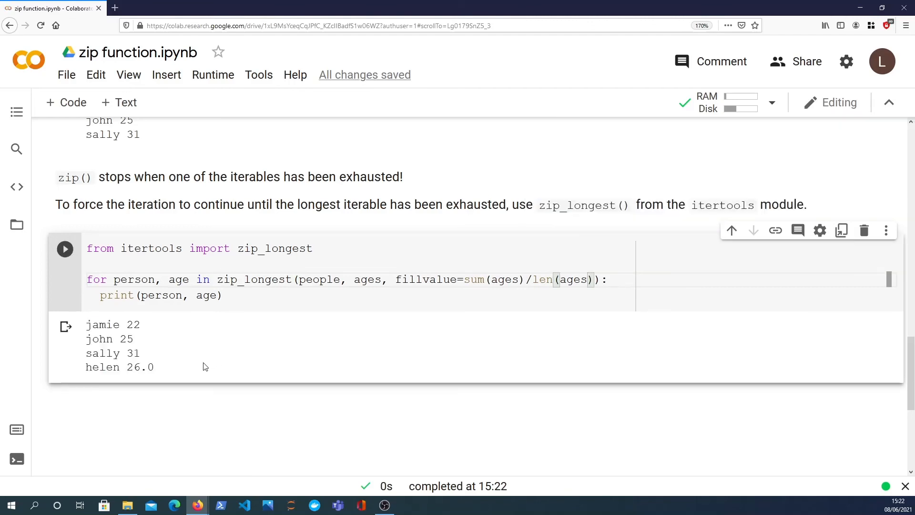
double_click(139, 367)
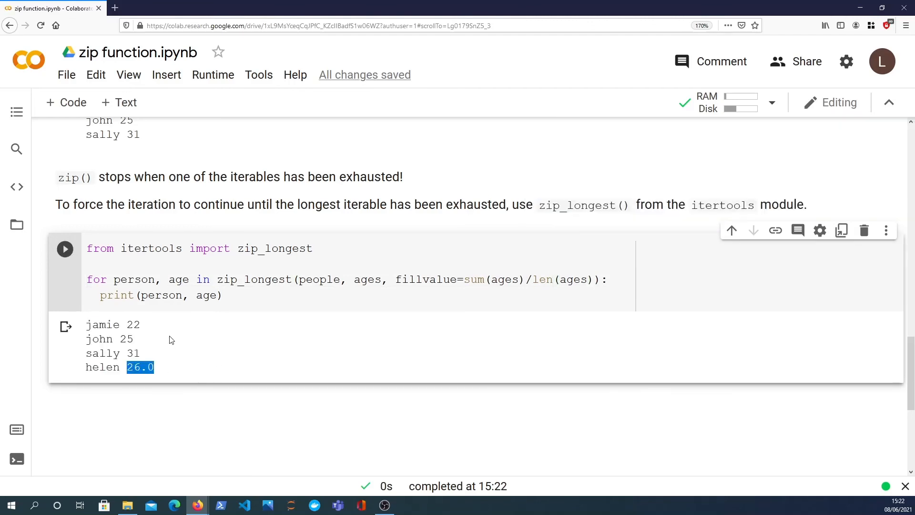
mouse_move(419, 290)
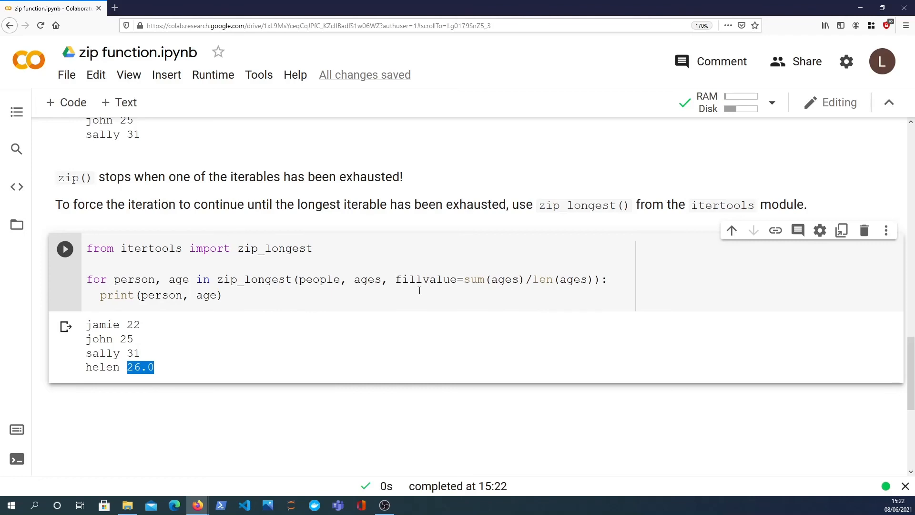
double_click(426, 278)
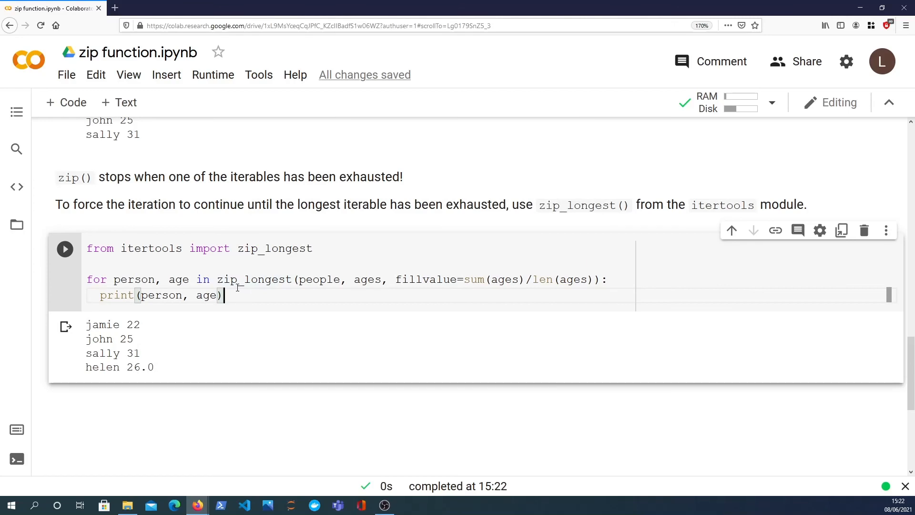
mouse_move(255, 278)
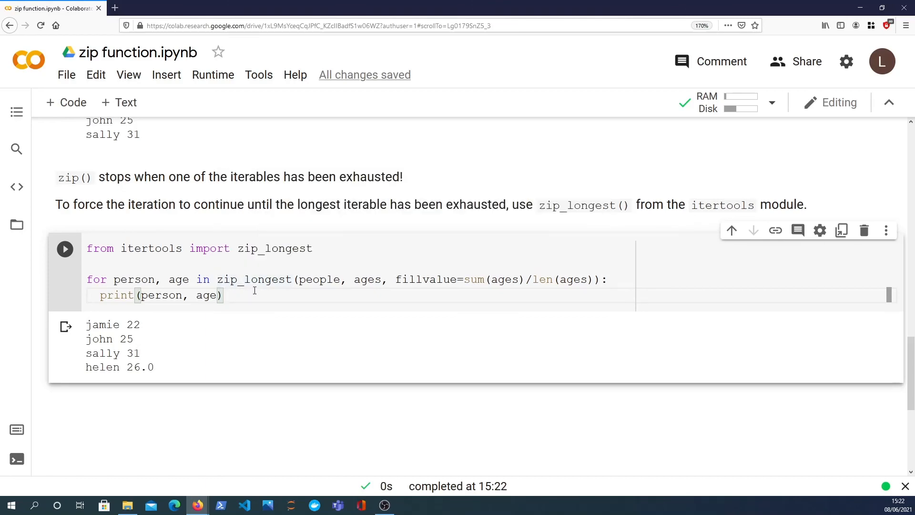
Step: Scroll to the notebook start and back to the zip_longest cell to show its docstring
scroll(up, 3)
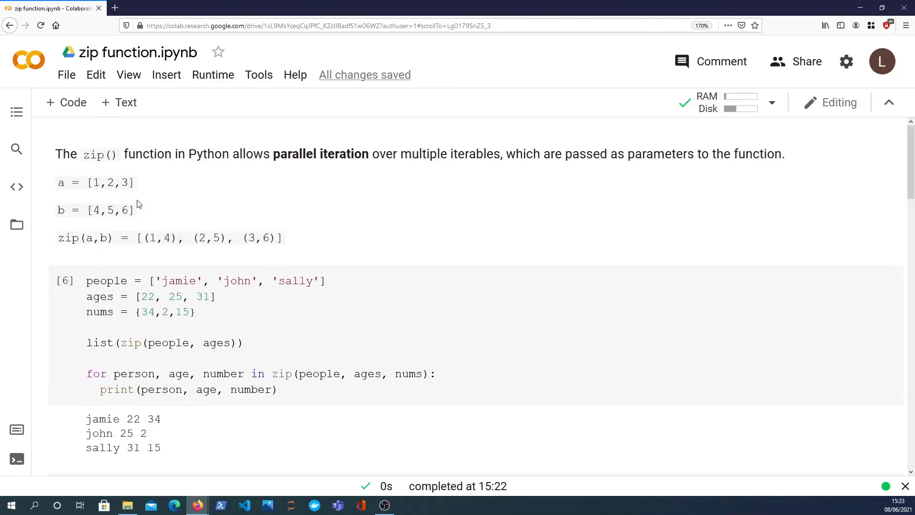
mouse_move(75, 200)
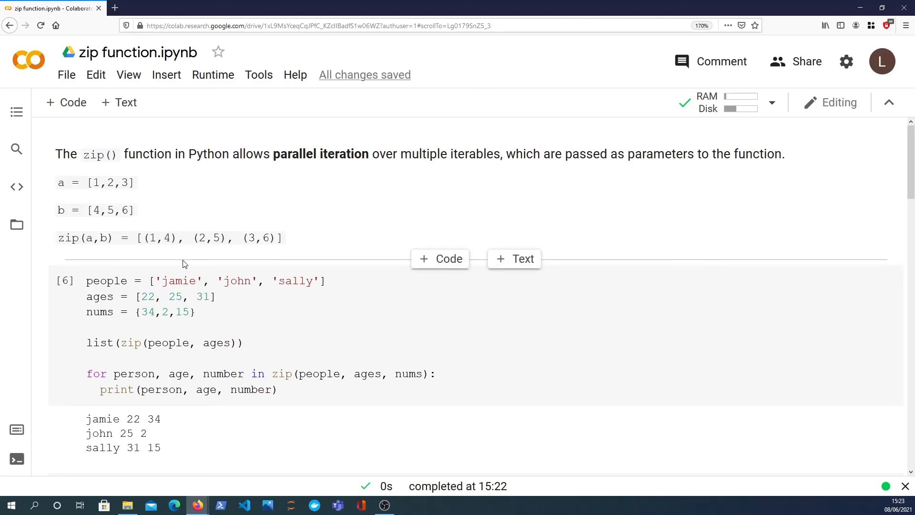
scroll(down, 3)
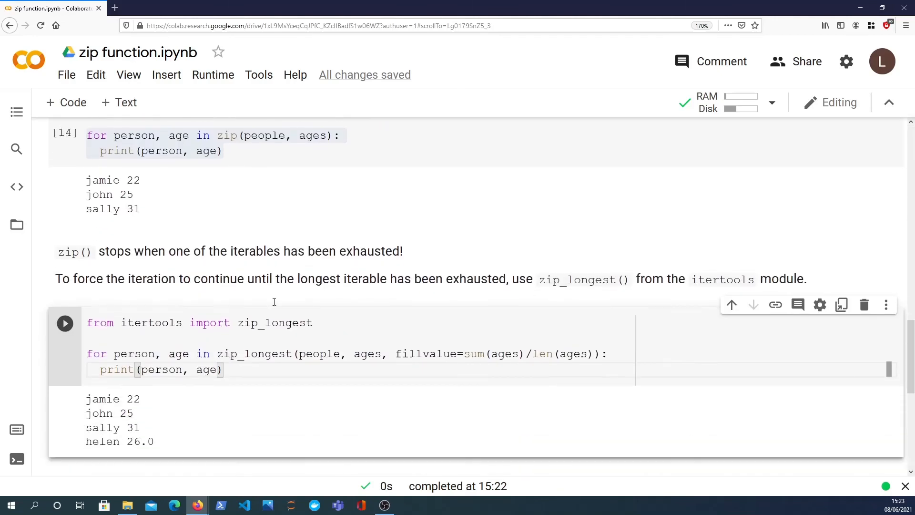
scroll(down, 3)
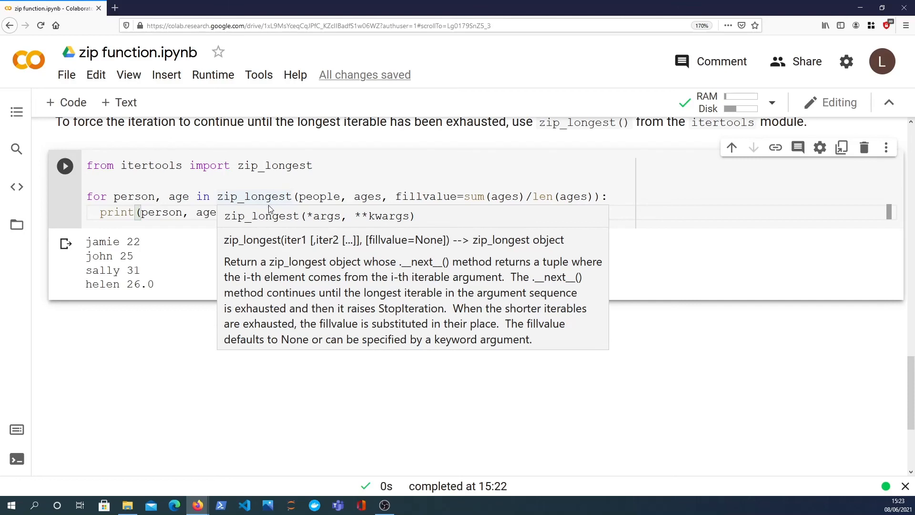
mouse_move(274, 232)
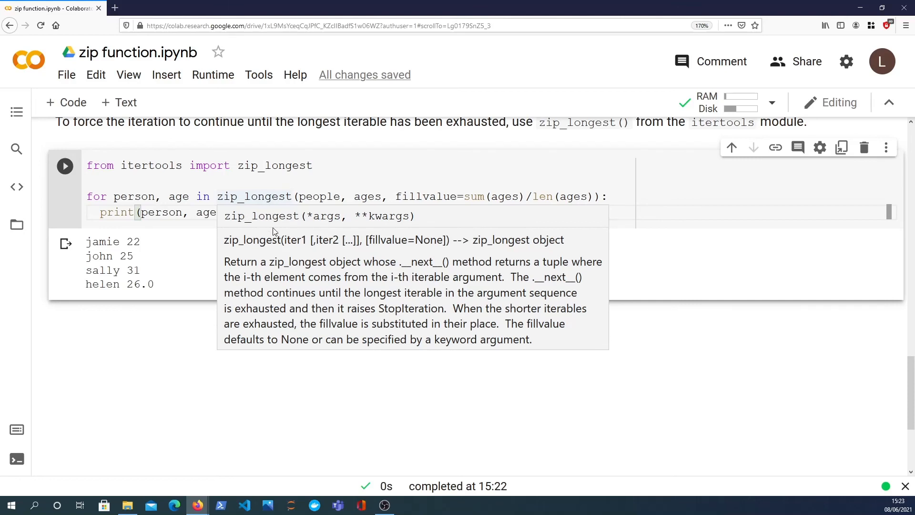